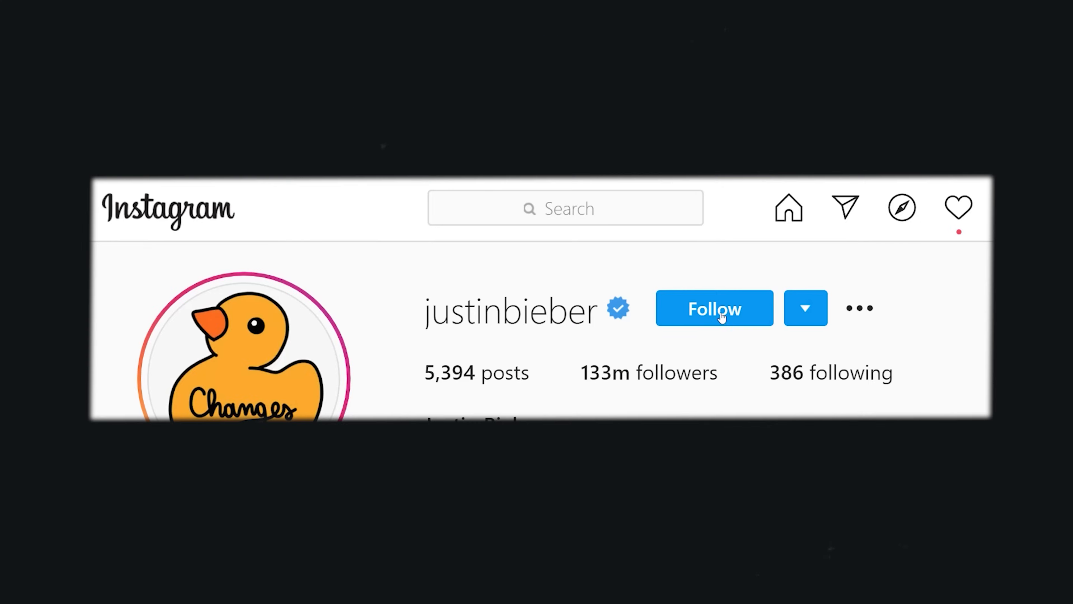
# Step: Add the airports code list and the routes array of airport pairs such as ['PHX','JFK']
pyautogui.click(714, 308)
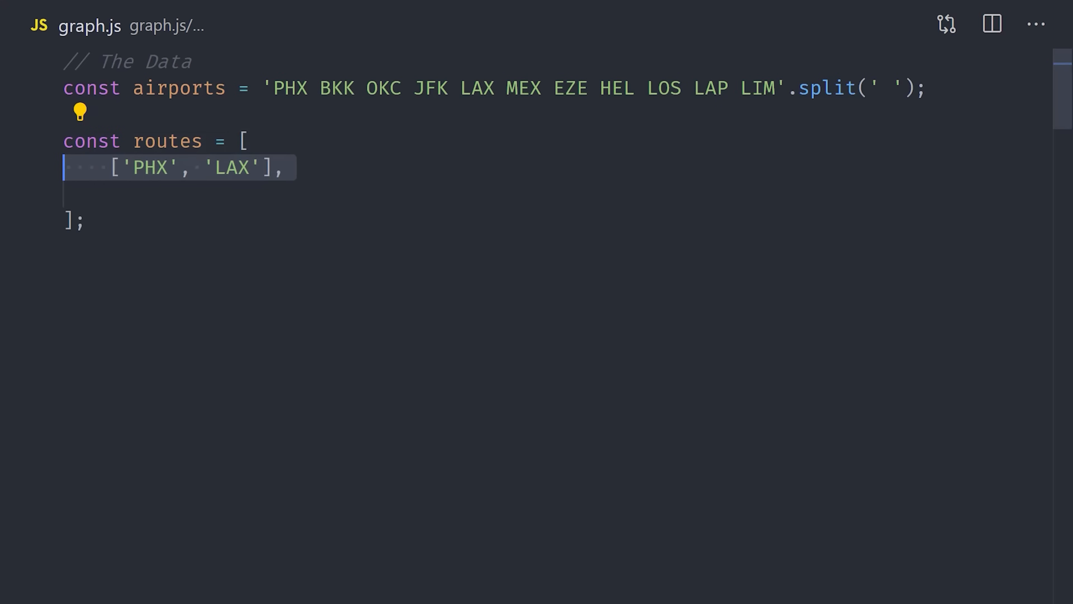
pyautogui.write("['PHX', 'JFK'],")
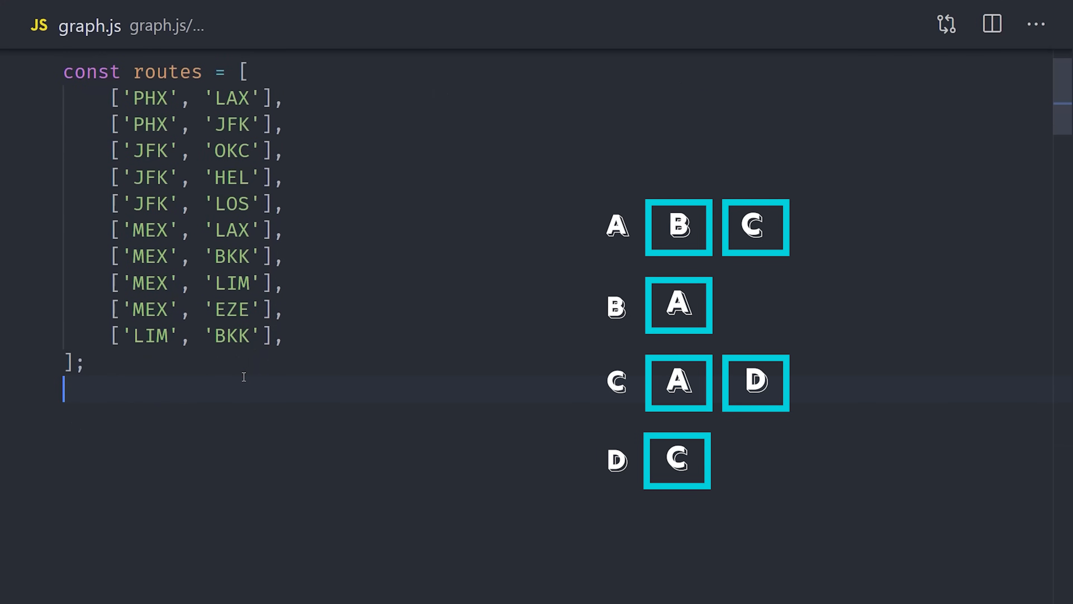
# Step: Create adjacencyList as new Map() and addNode(airport) calling adjacencyList.set(airport, [])
pyautogui.scroll(-3)
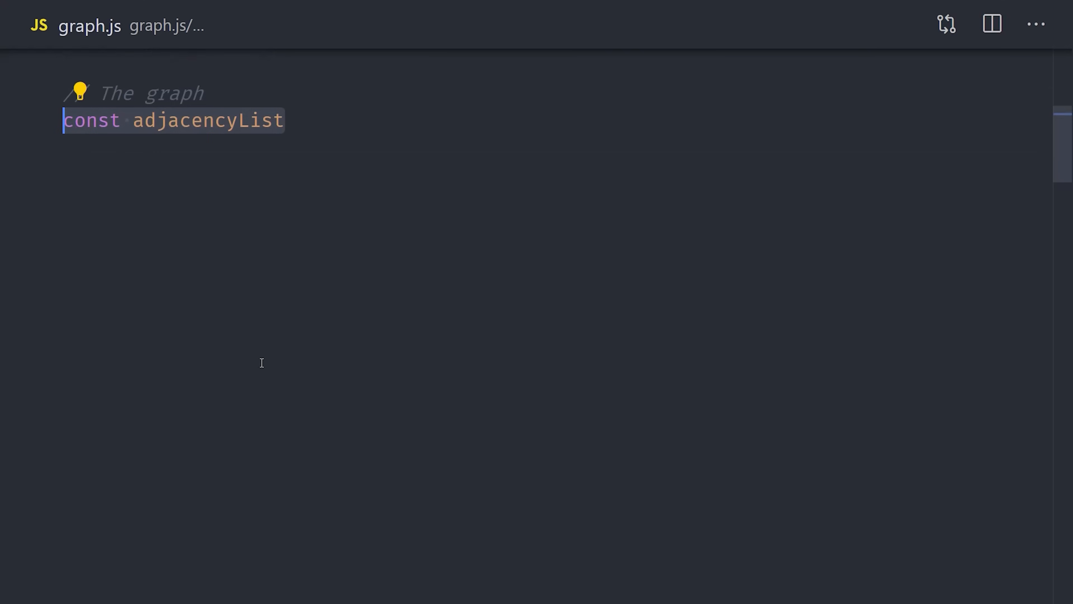
pyautogui.write('= new Map();')
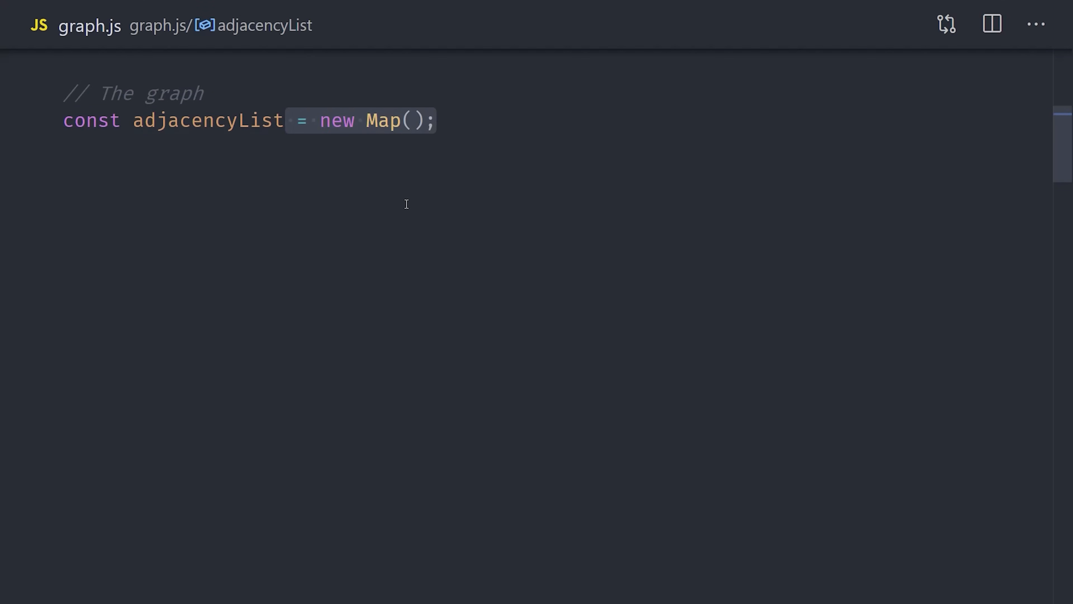
pyautogui.write('{}')
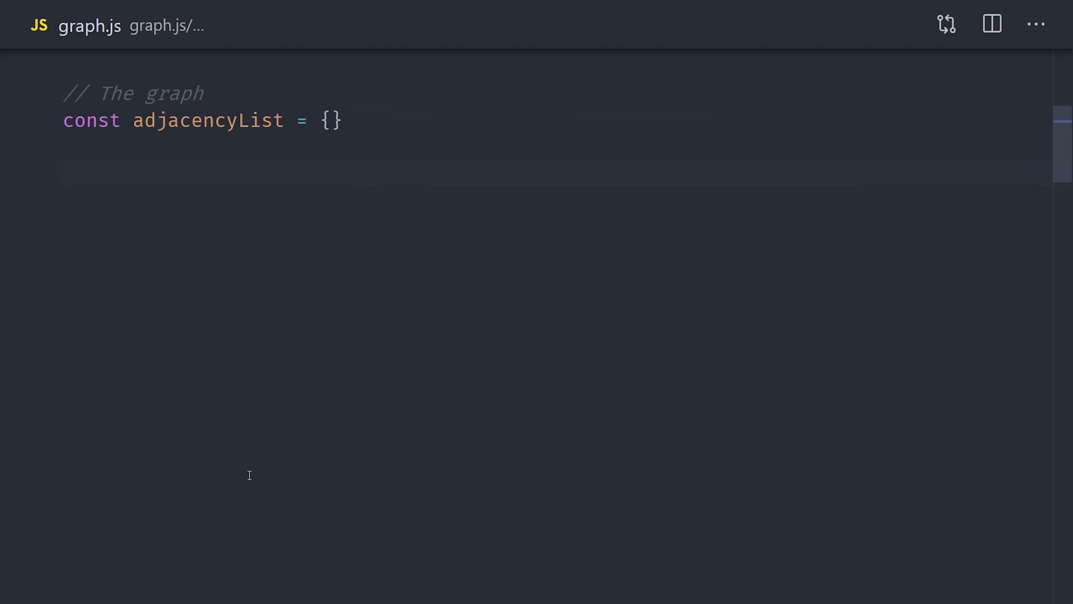
pyautogui.write('new Map();')
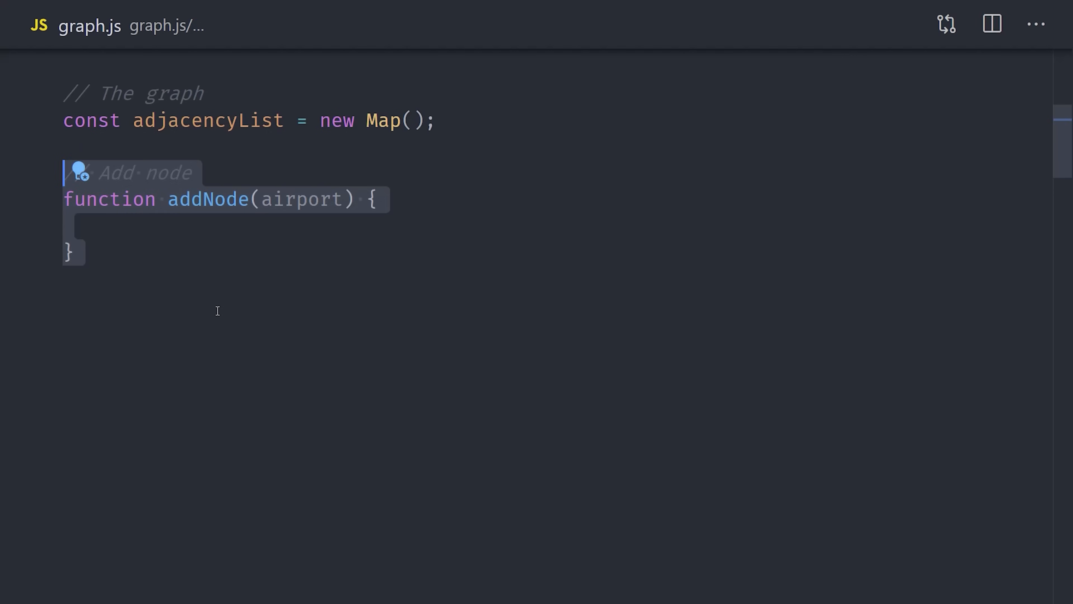
pyautogui.write('adjacencyList.set();')
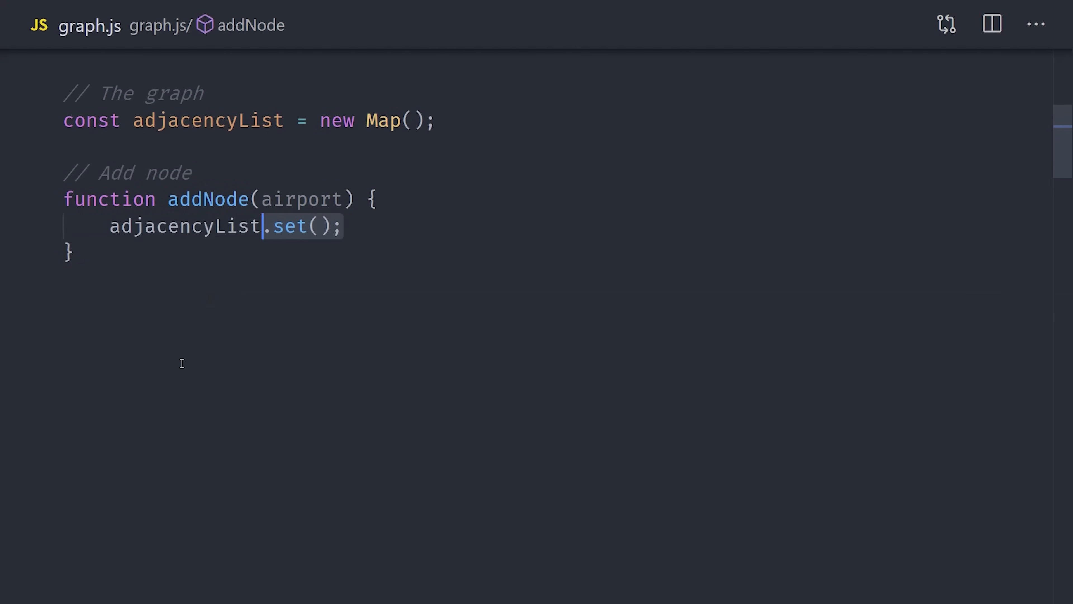
pyautogui.write('airport, []')
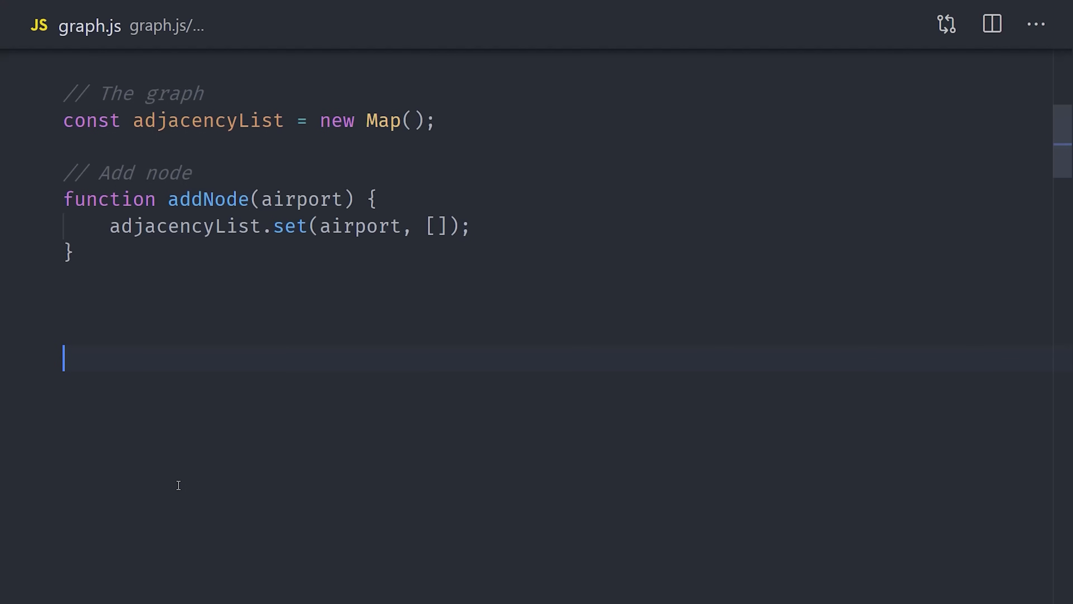
# Step: Write the undirected addEdge pushing destination into origin's list and origin into destination's
pyautogui.write('// Add edge, undirected')
pyautogui.write('function addEdge(origin')
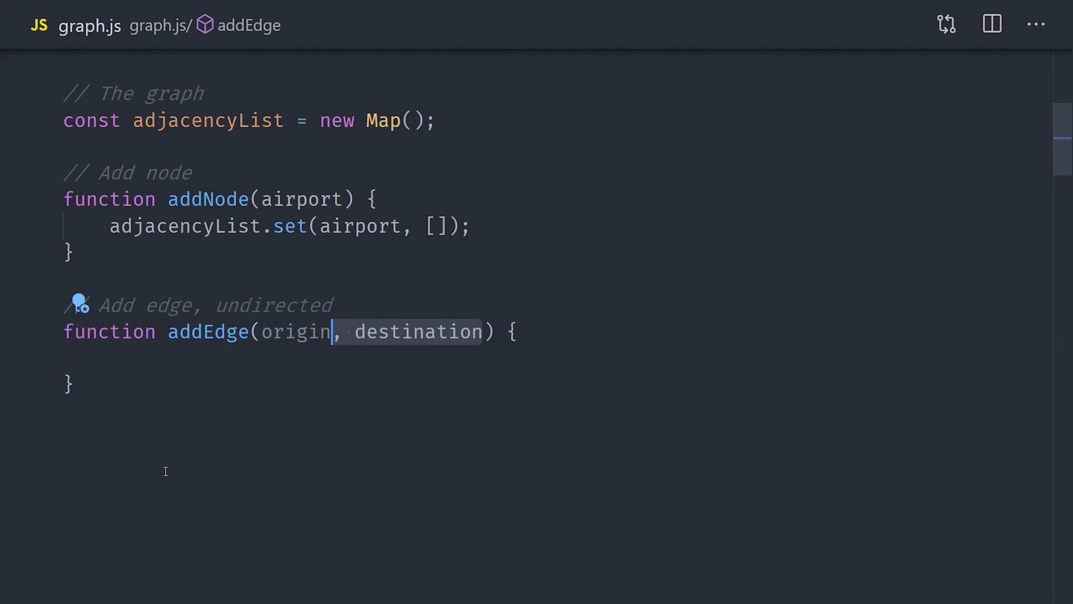
pyautogui.write('adjacencyList.get()')
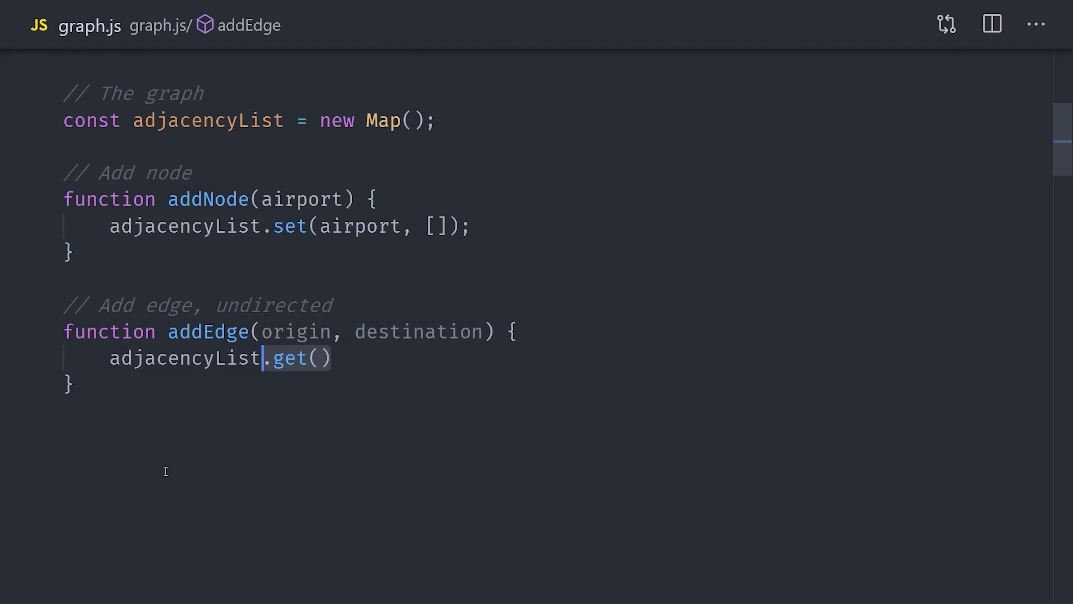
pyautogui.write('origin).push();')
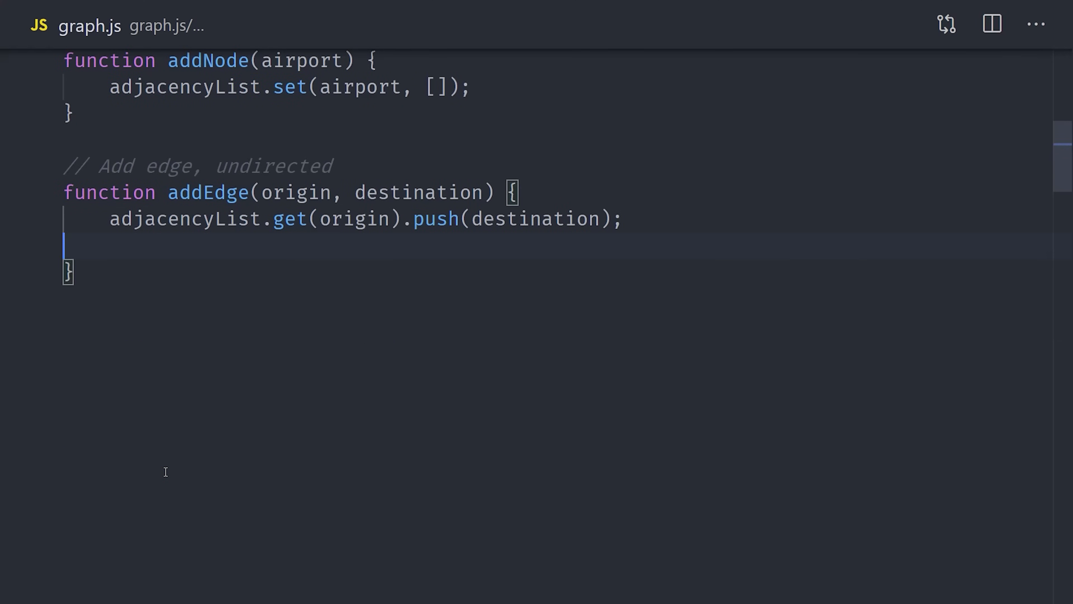
pyautogui.write('adjacencyList.get(destination).push();')
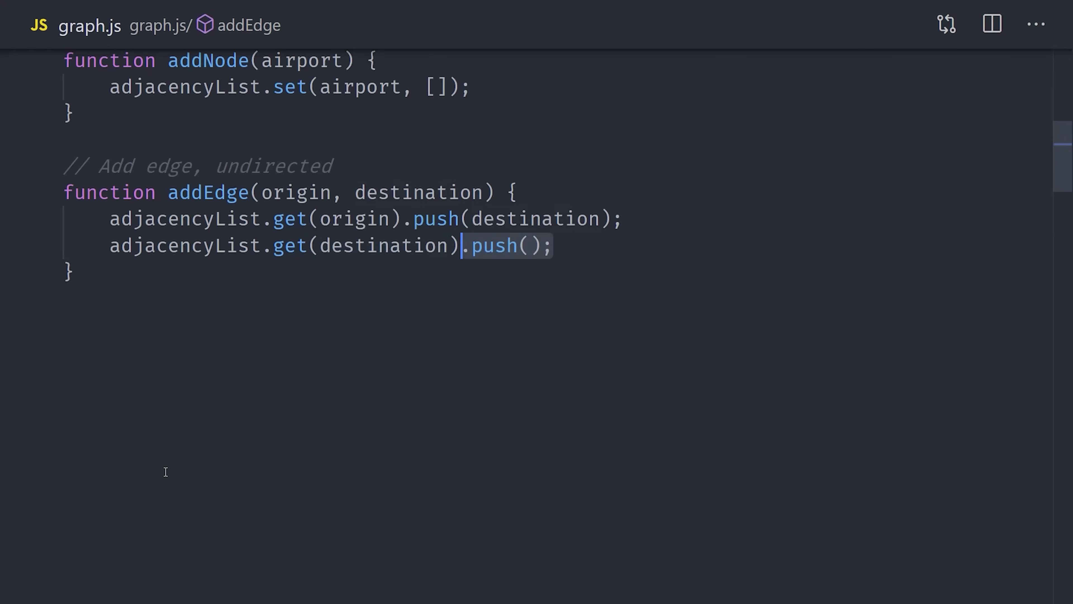
pyautogui.write('origin')
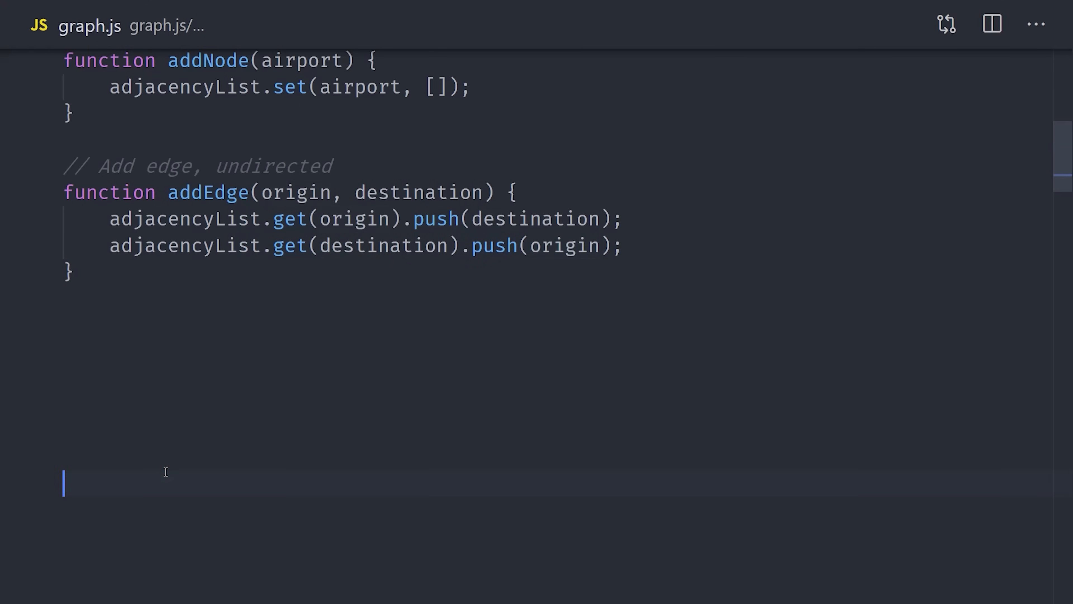
# Step: Create the graph with routes.forEach(route => addEdge(...route)) under a 'Create the Graph' comment
pyautogui.write('// Create the Graph')
pyautogui.write('airports.forEach(addNode);')
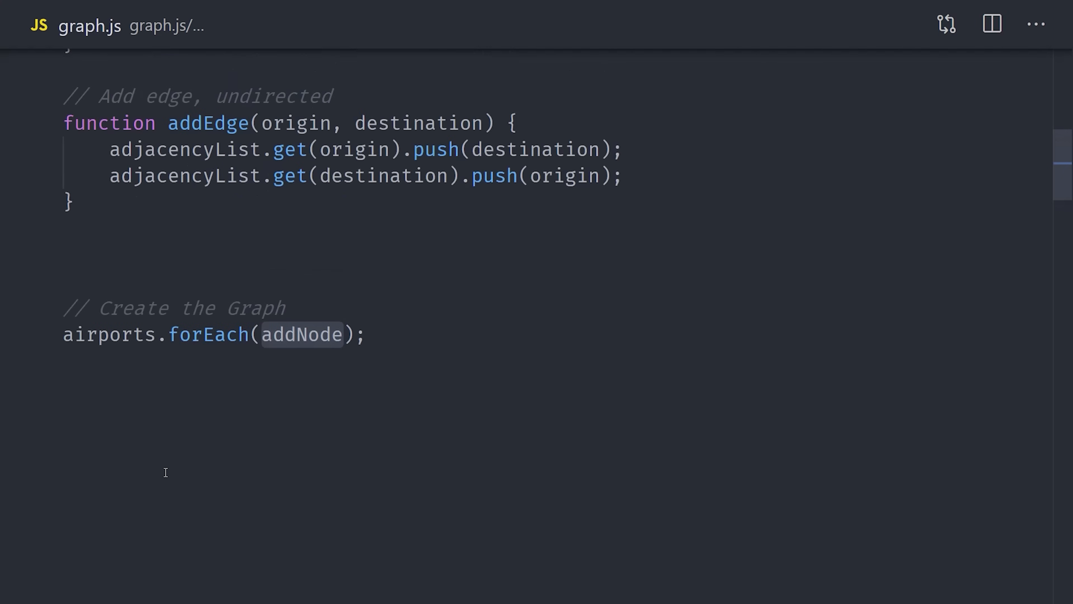
pyautogui.write('routes.forEach(route => addEdge())')
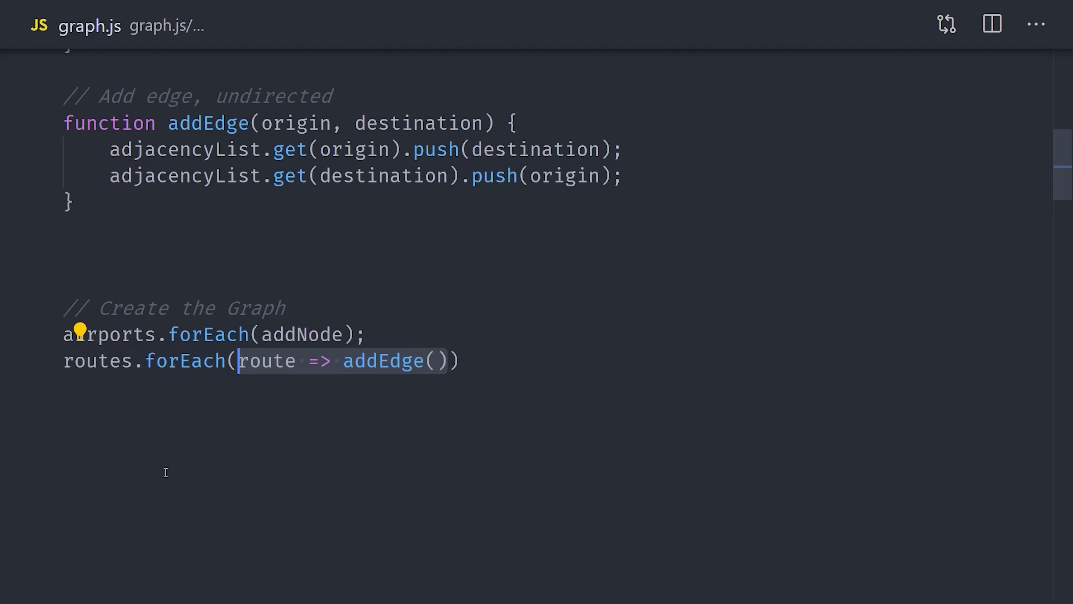
pyautogui.write('...route')
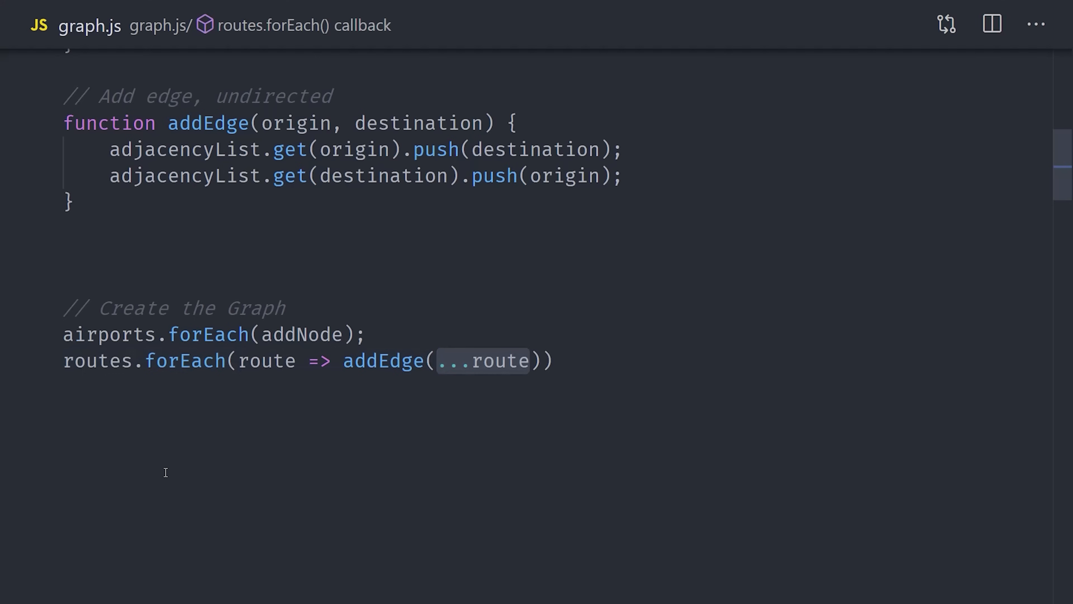
# Step: Add console.log(adjacencyList) and run node graph.js in the terminal
pyautogui.write('console.log(adjacencyList')
pyautogui.write('node')
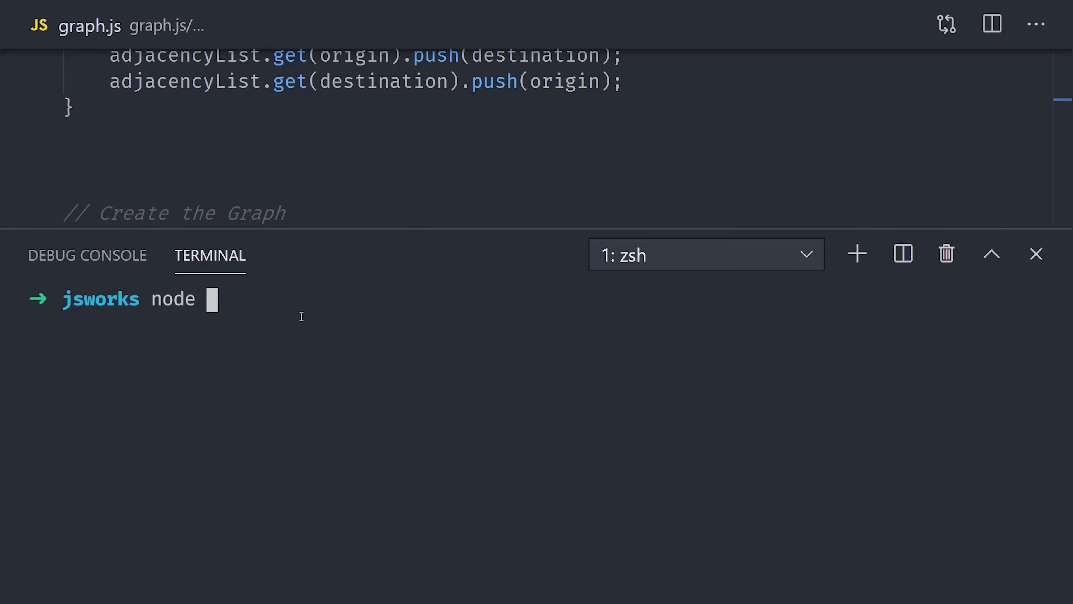
pyautogui.write('graph.js')
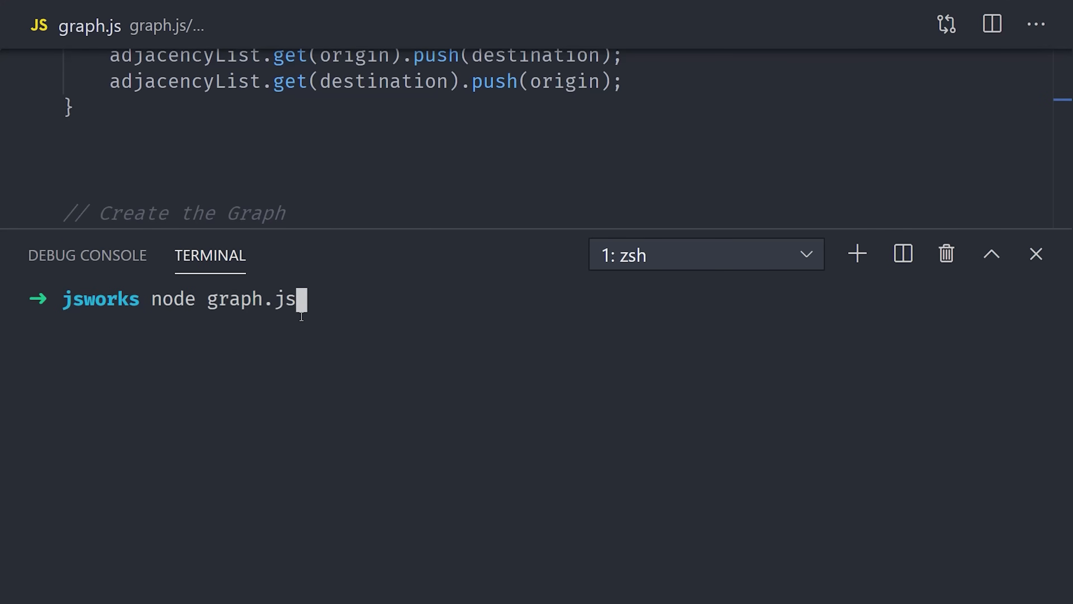
pyautogui.press('Return')
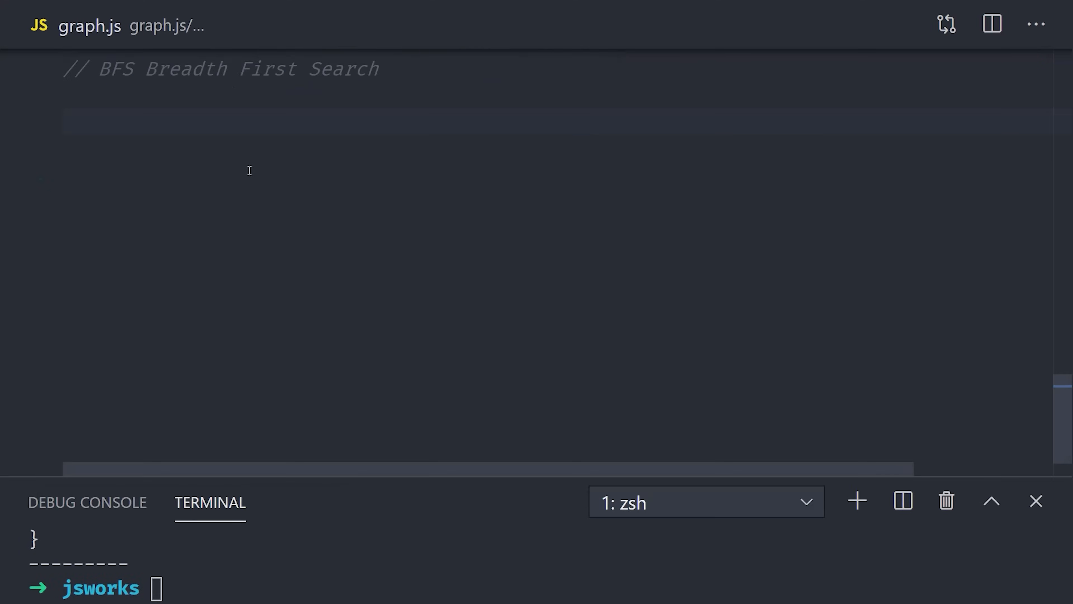
# Step: Write bfs(start) with a queue seeded by start and a while loop shifting the next airport
pyautogui.write('function bfs(start) {')
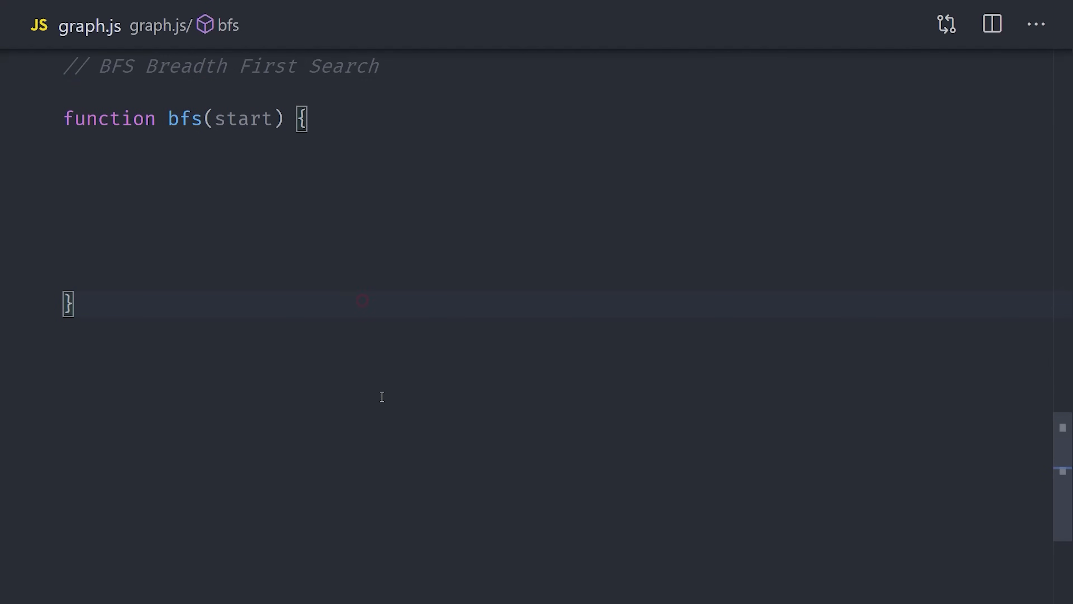
pyautogui.write('const queue = []')
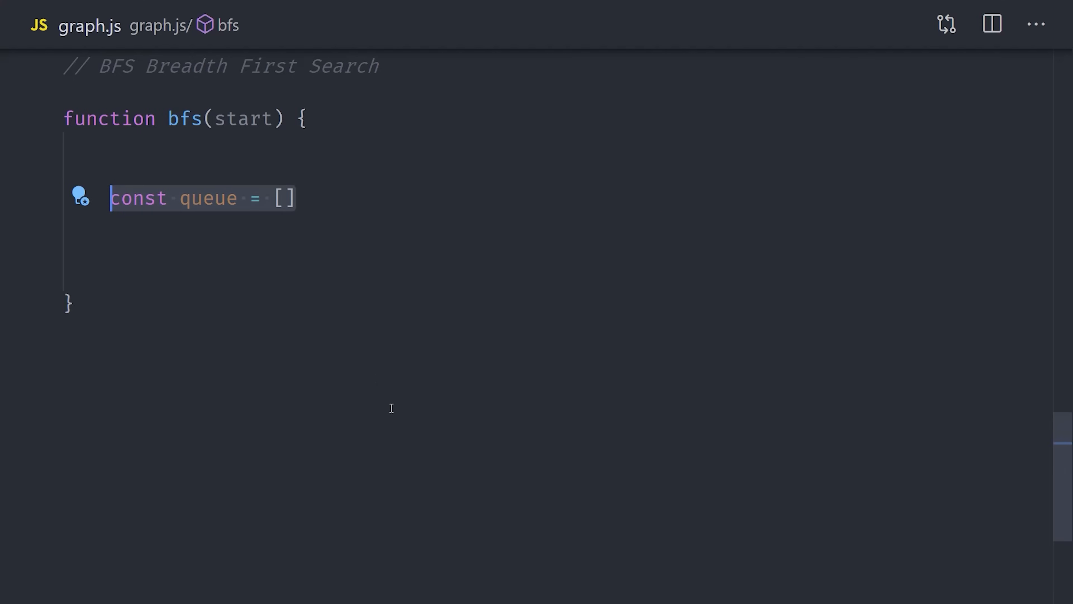
pyautogui.write('start')
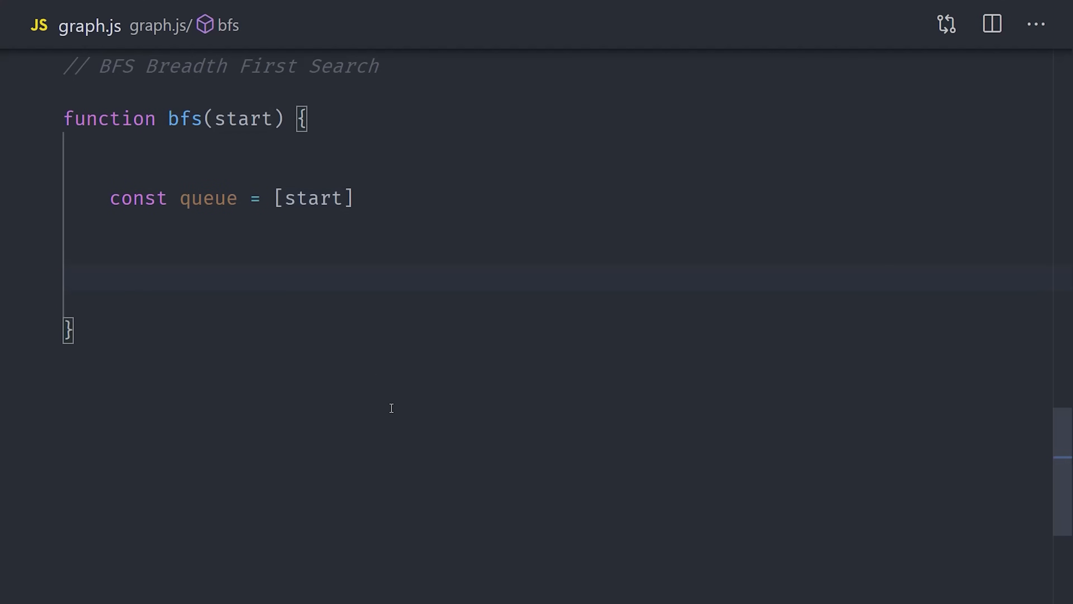
pyautogui.write('while (queue.length > 0) {')
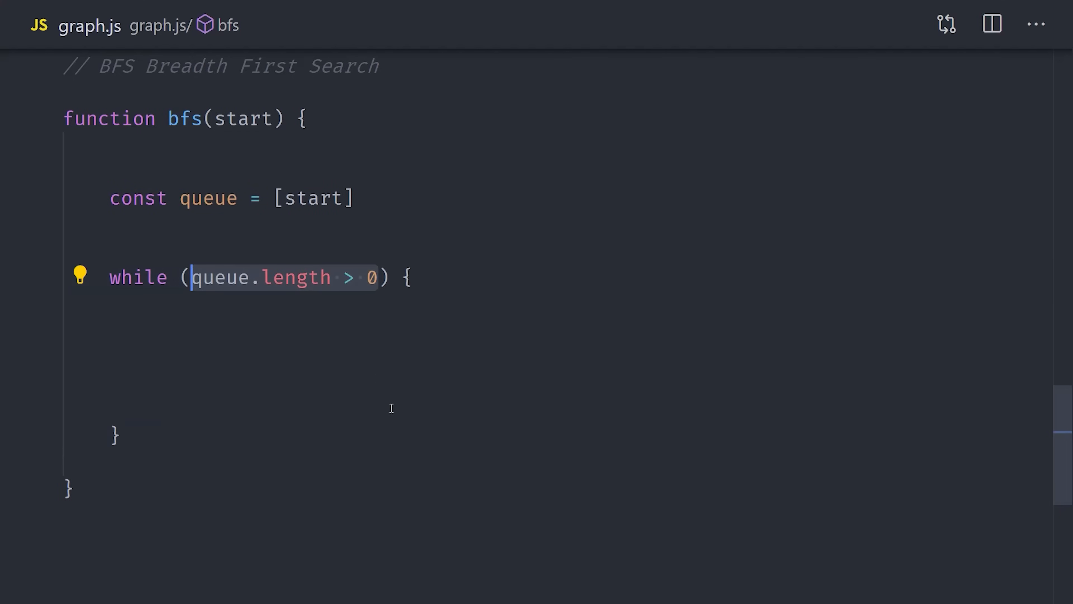
pyautogui.write('const airport = queue.shift();')
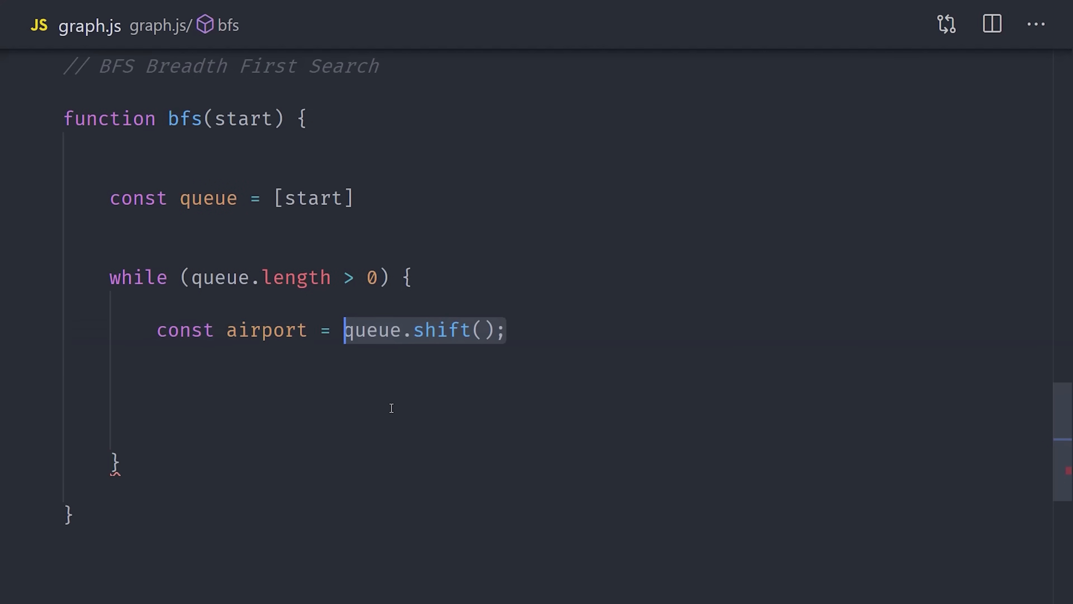
pyautogui.click(266, 330)
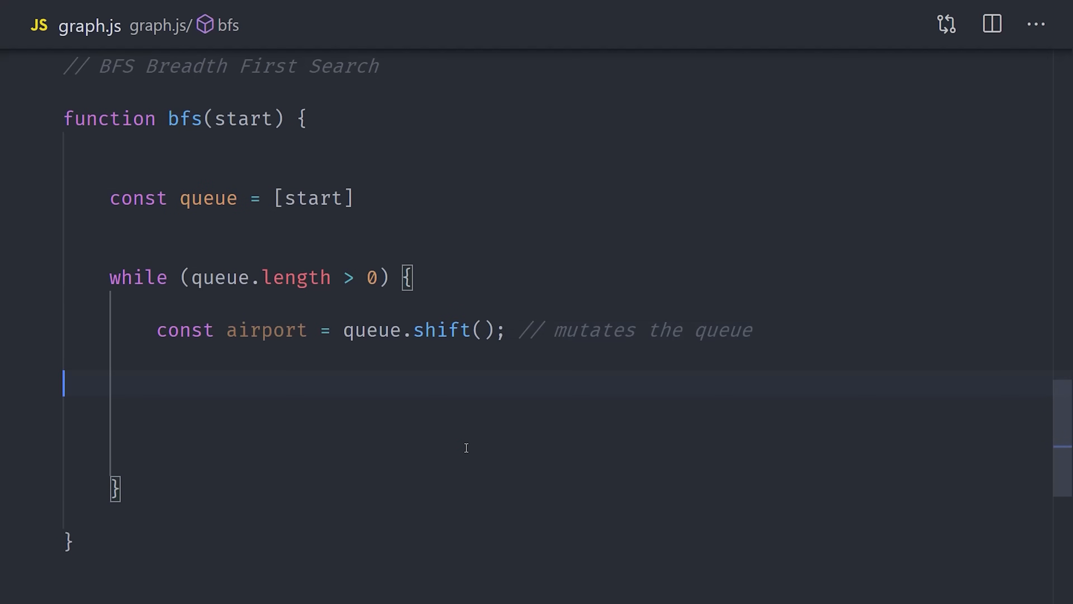
# Step: Loop over adjacencyList.get(airport) destinations, pushing each onto the queue and logging 'found it!' for 'BKK'
pyautogui.write('const destinations =')
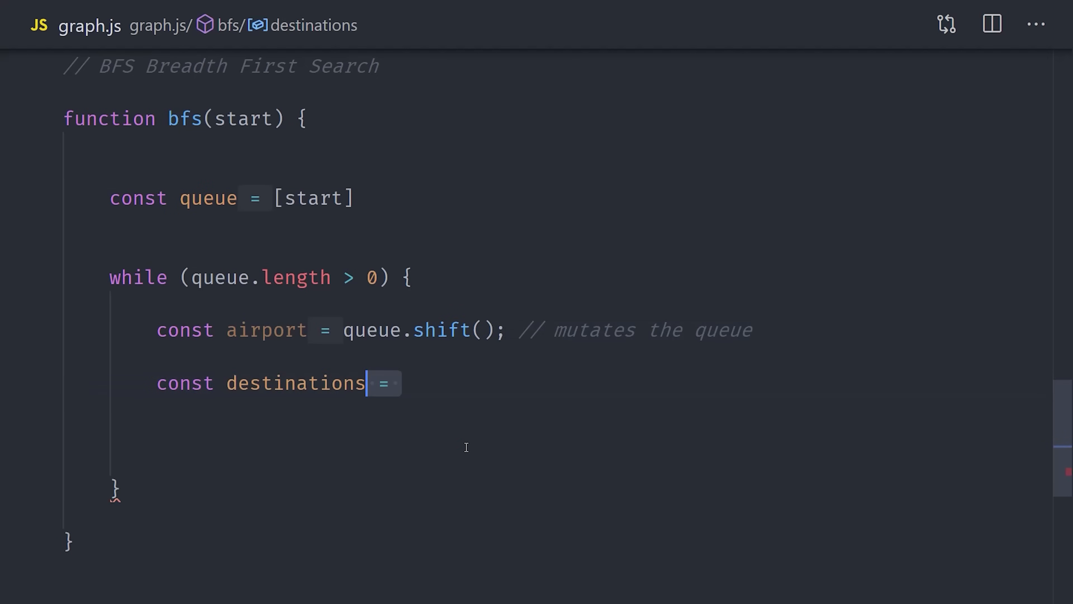
pyautogui.write('adjacencyList.get();')
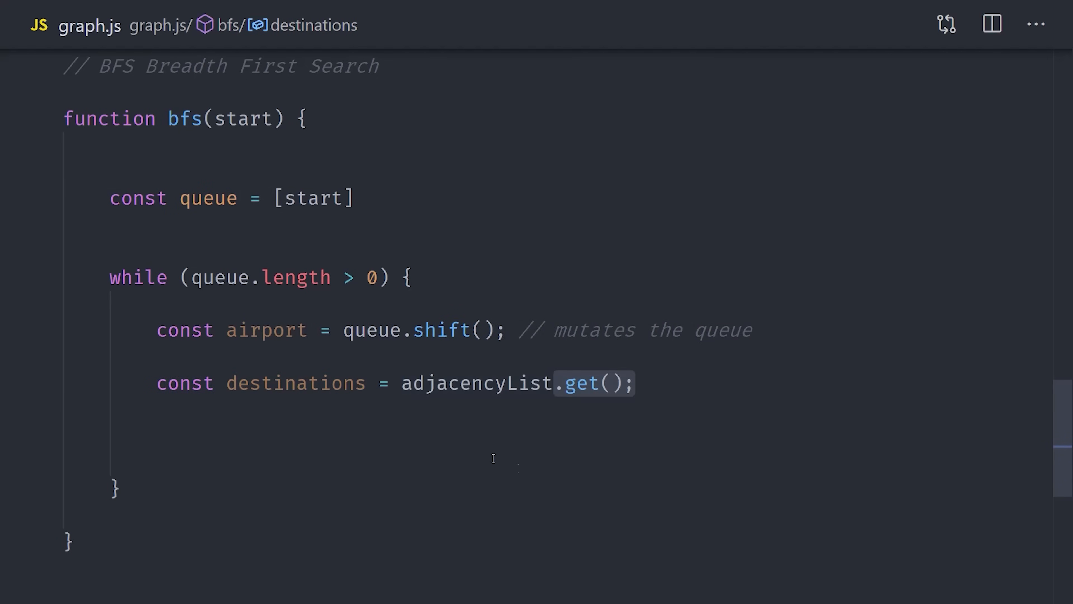
pyautogui.write('airport')
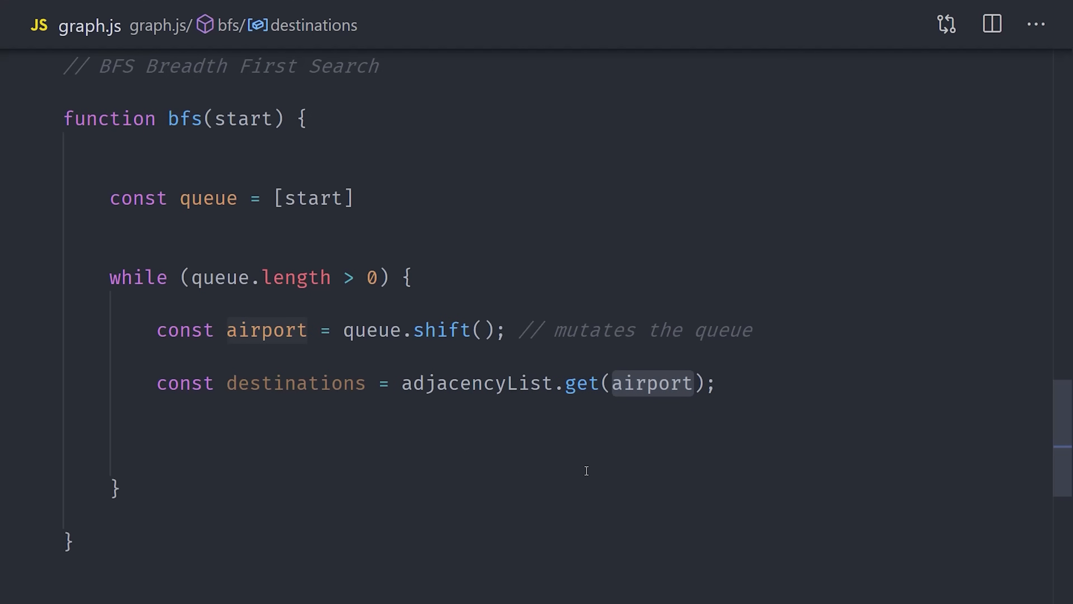
pyautogui.moveTo(592, 476)
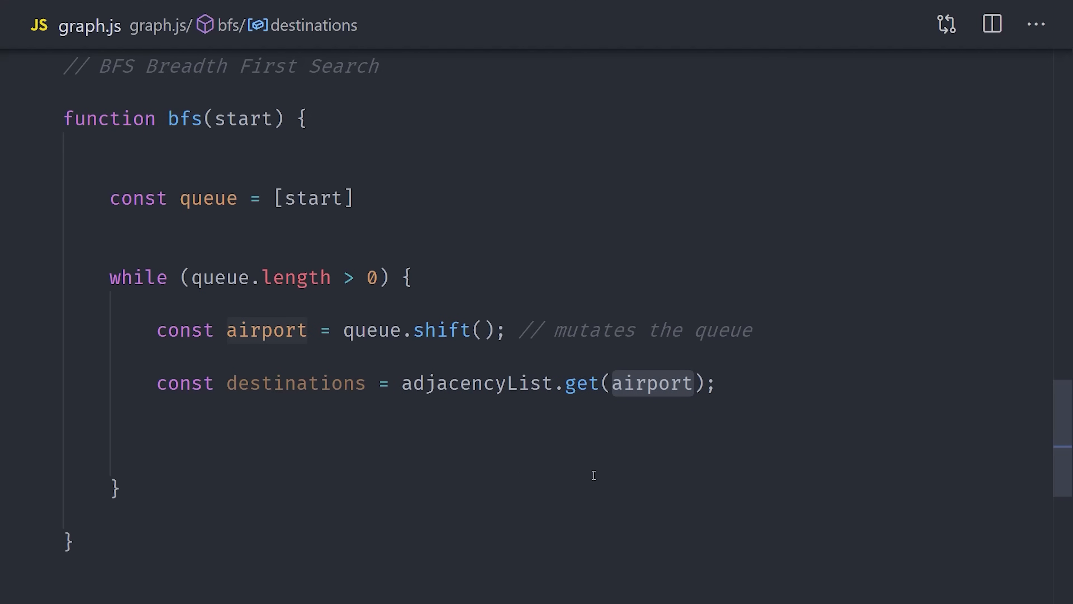
pyautogui.write('for () {')
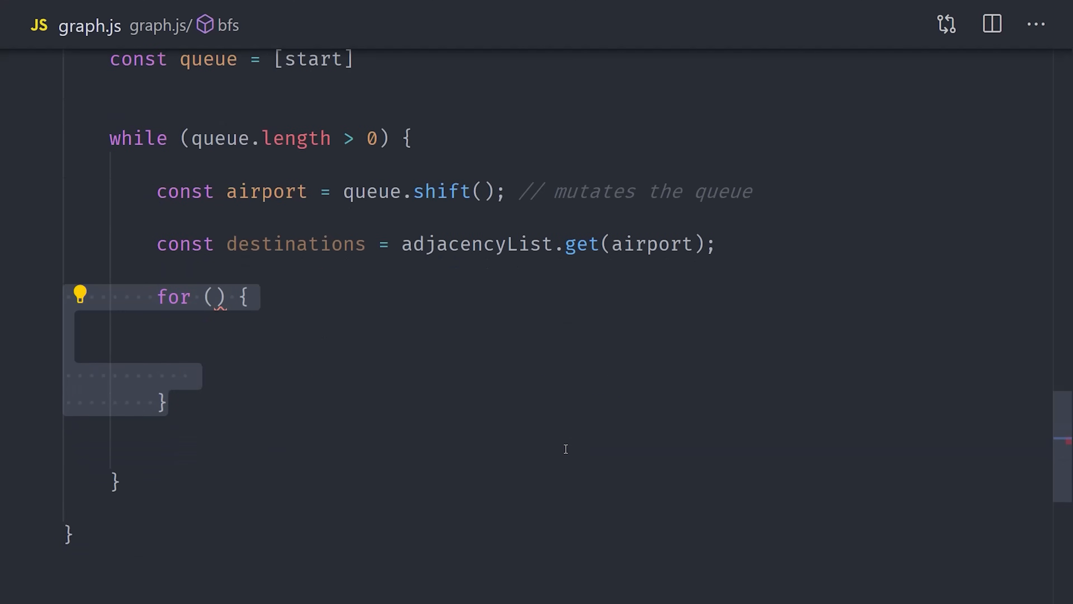
pyautogui.moveTo(1049, 445)
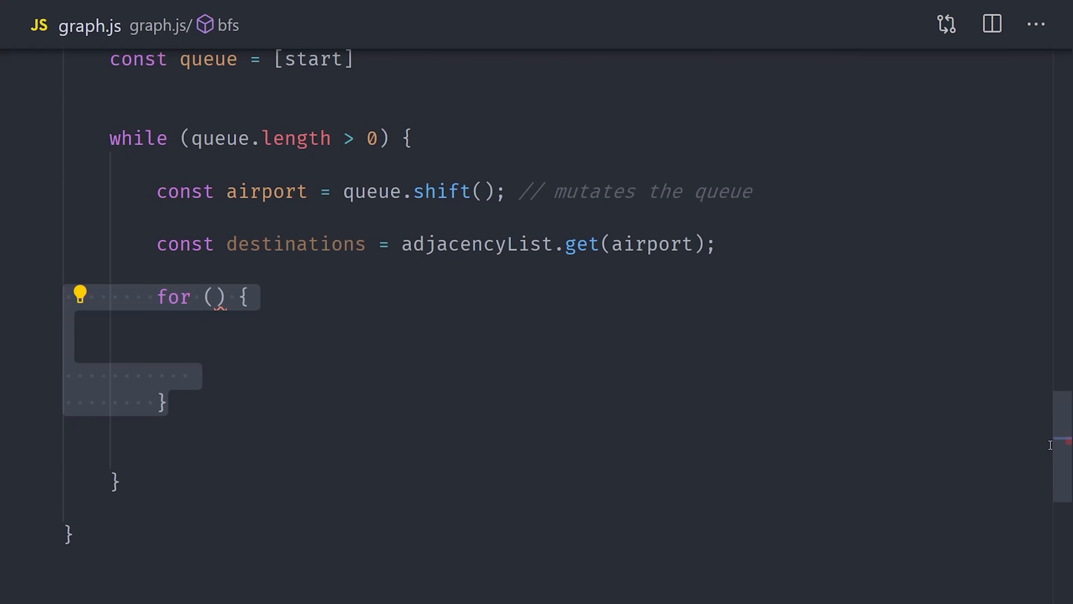
pyautogui.write('const destination')
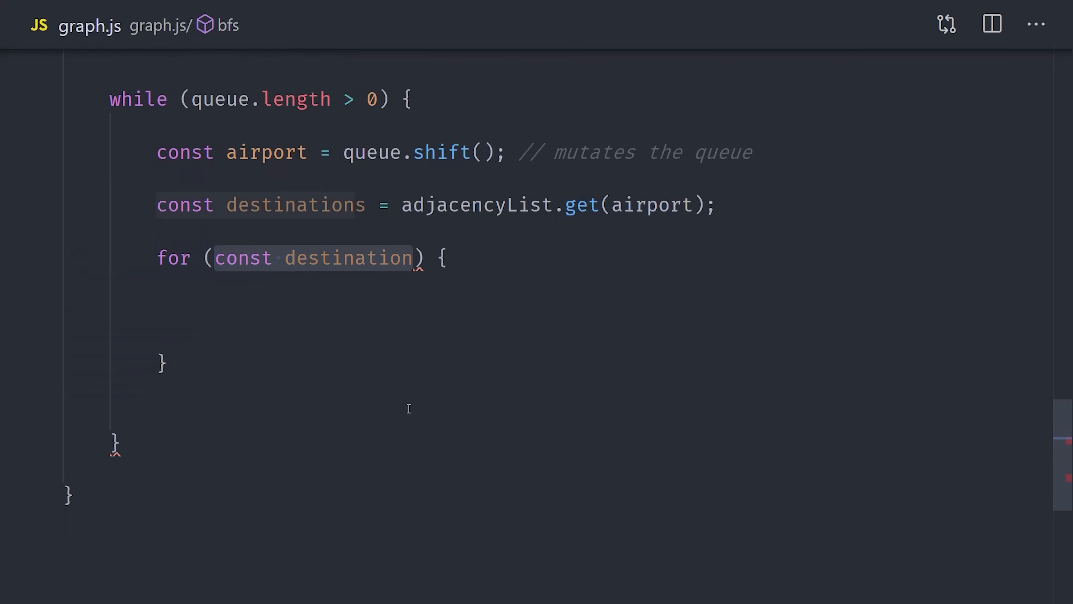
pyautogui.write('of destinations')
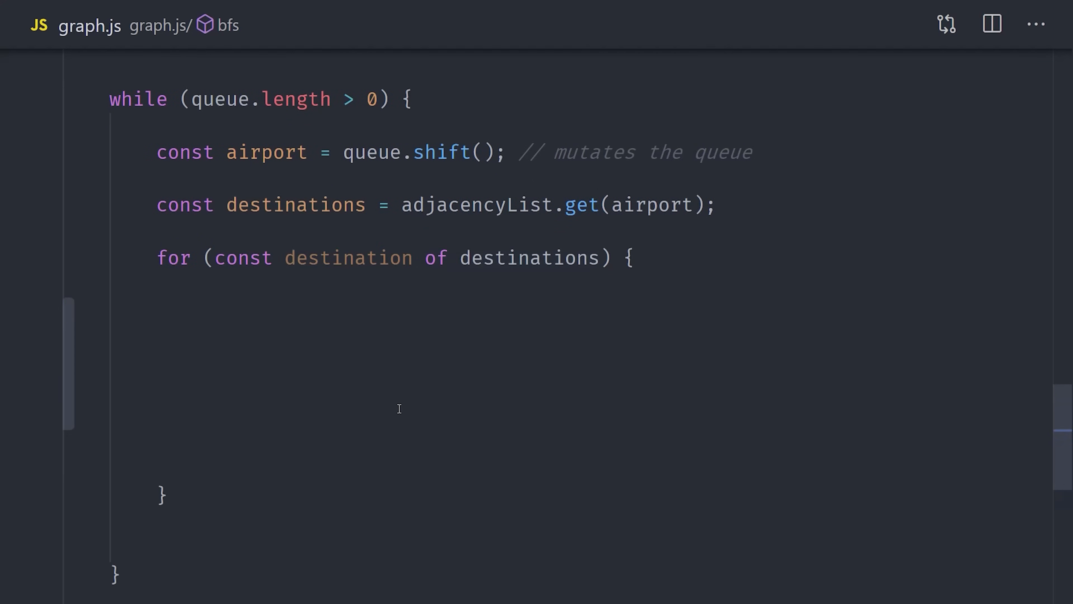
pyautogui.write('queue.push(destination);')
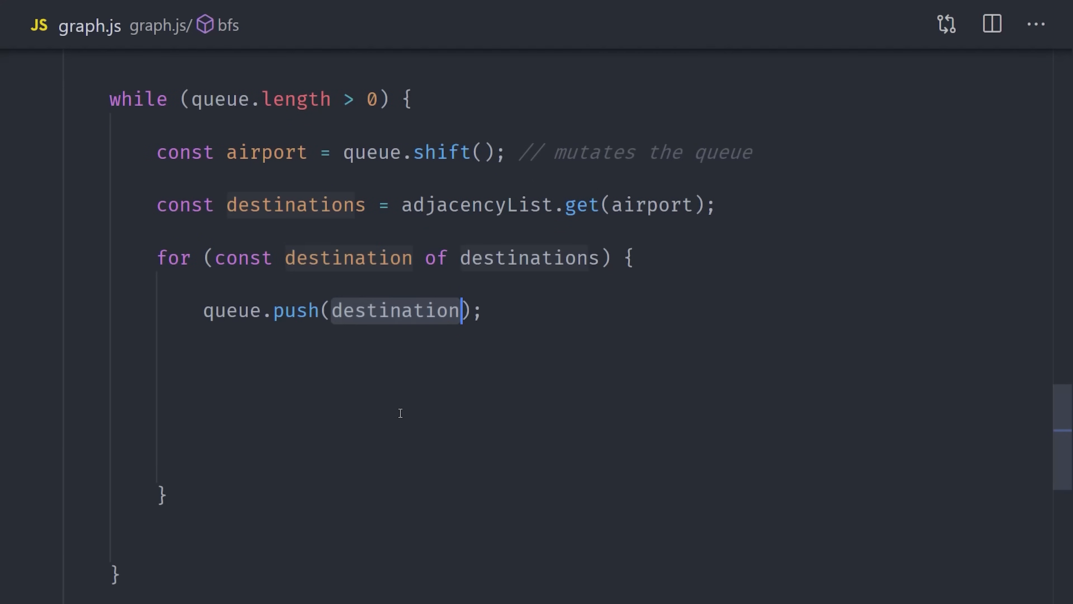
pyautogui.write("if (destination === 'BKK') {")
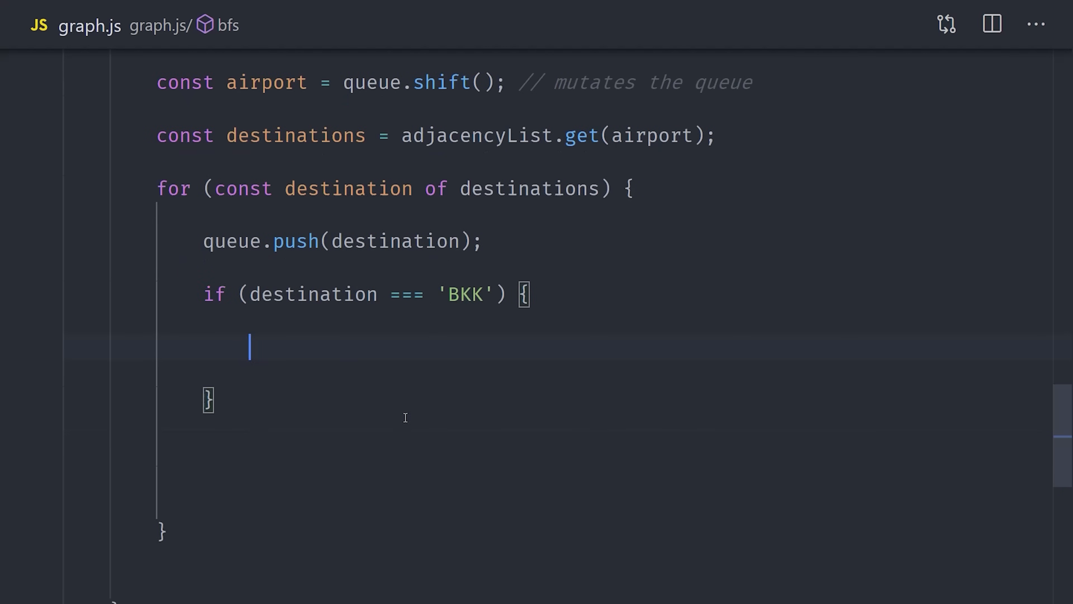
pyautogui.write("console.log('found it!');")
pyautogui.write('node graph.')
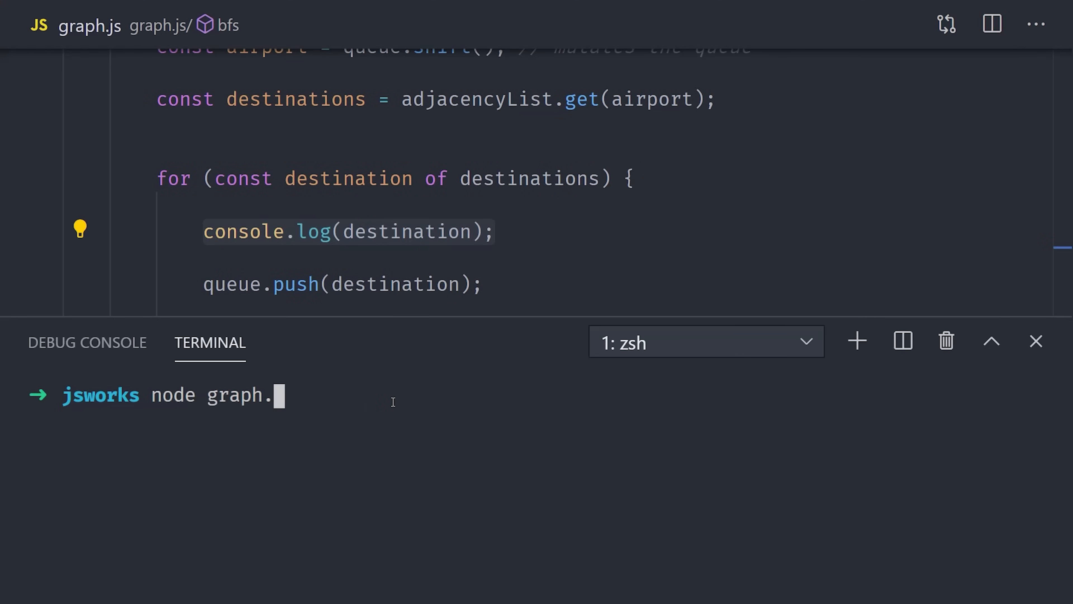
pyautogui.press('Return')
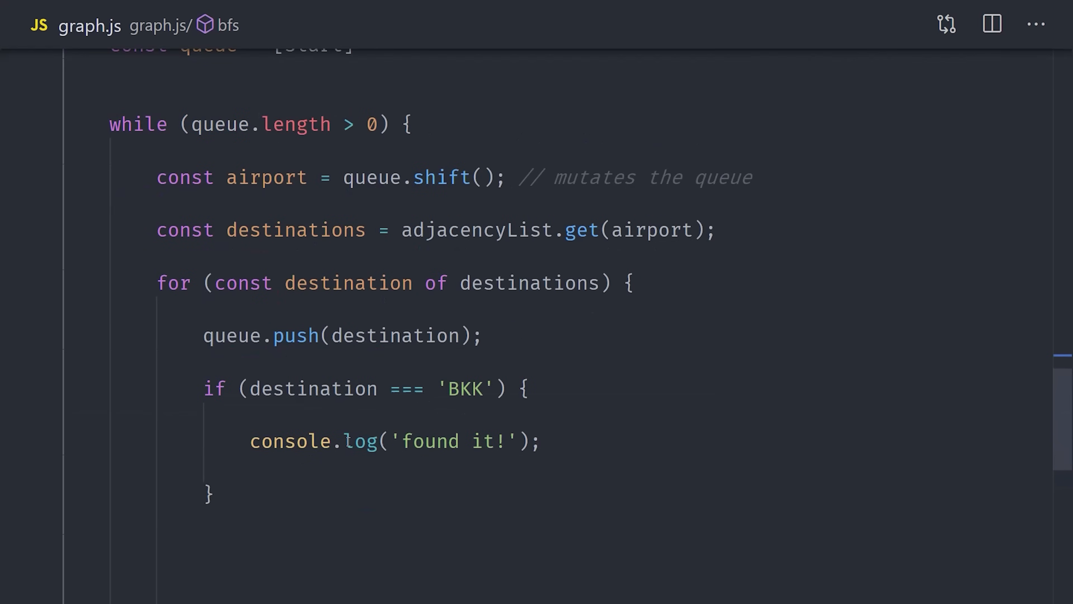
# Step: Guard with if (!visited.has(destination)) so visited.add(destination) and queue.push(destination) run only for unseen airports
pyautogui.scroll(3)
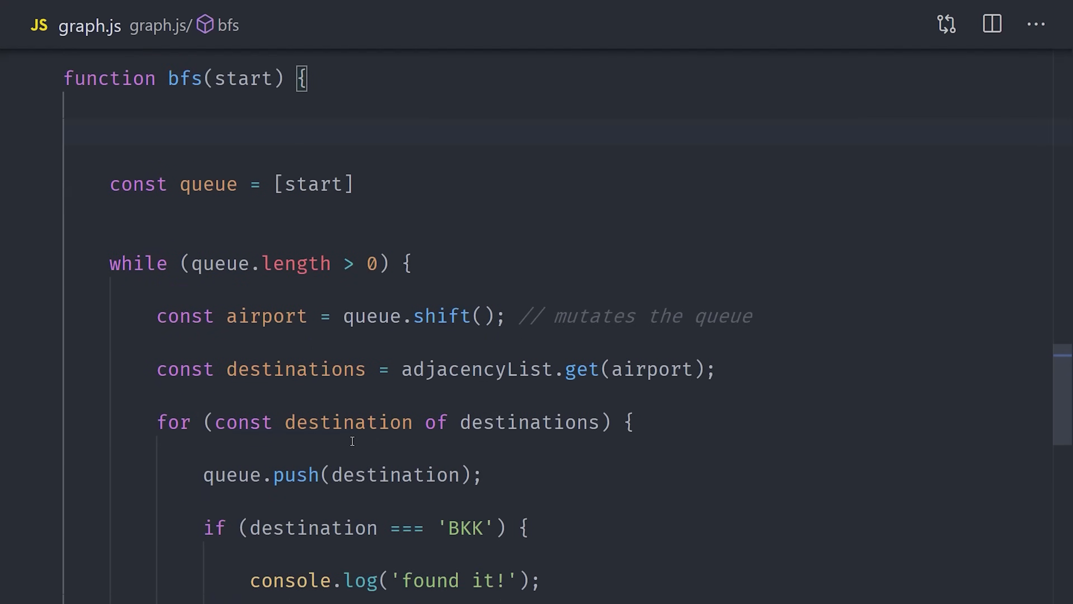
pyautogui.scroll(-3)
pyautogui.write('const visited = new Set();')
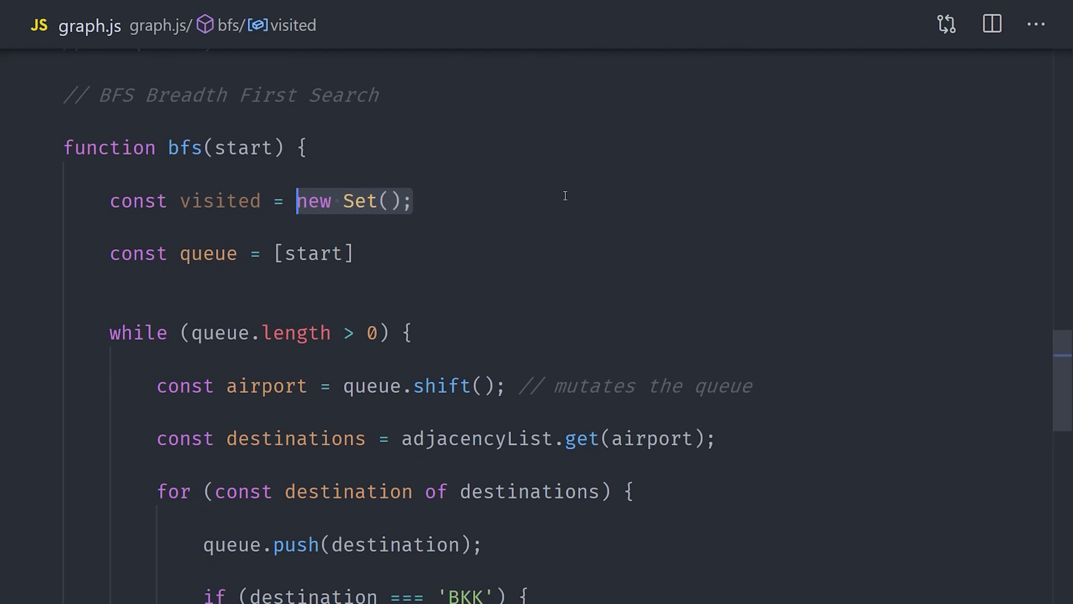
pyautogui.scroll(-3)
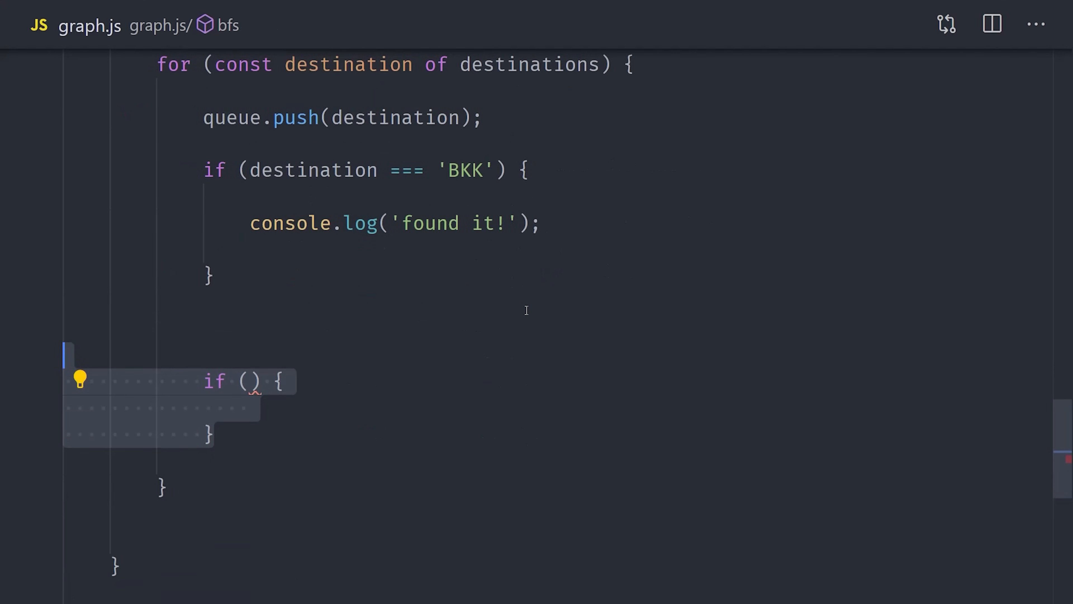
pyautogui.write('!visited.has(destination)')
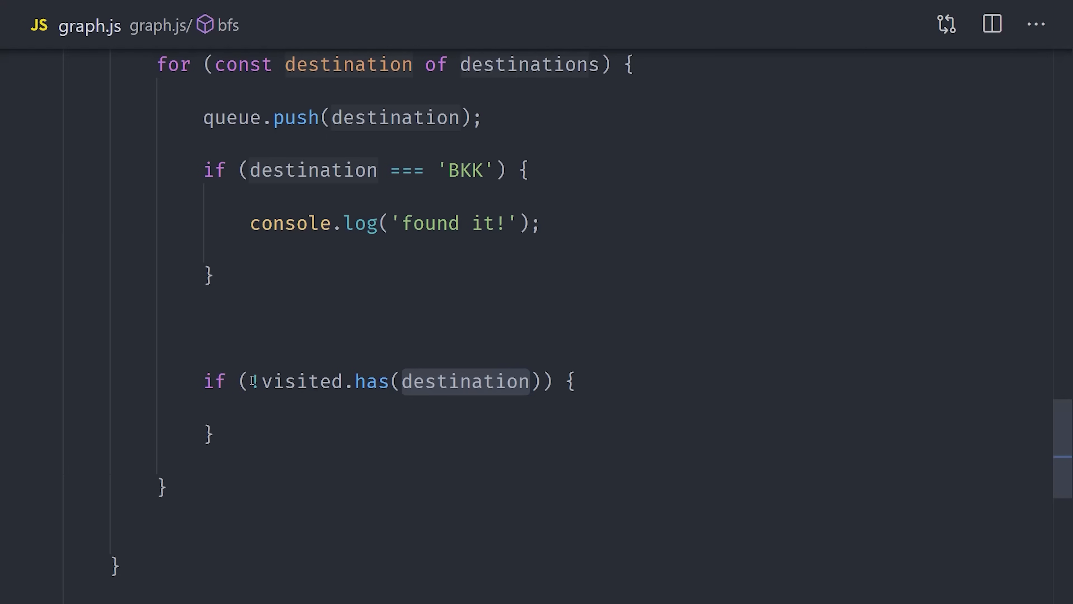
pyautogui.write('visited.add();')
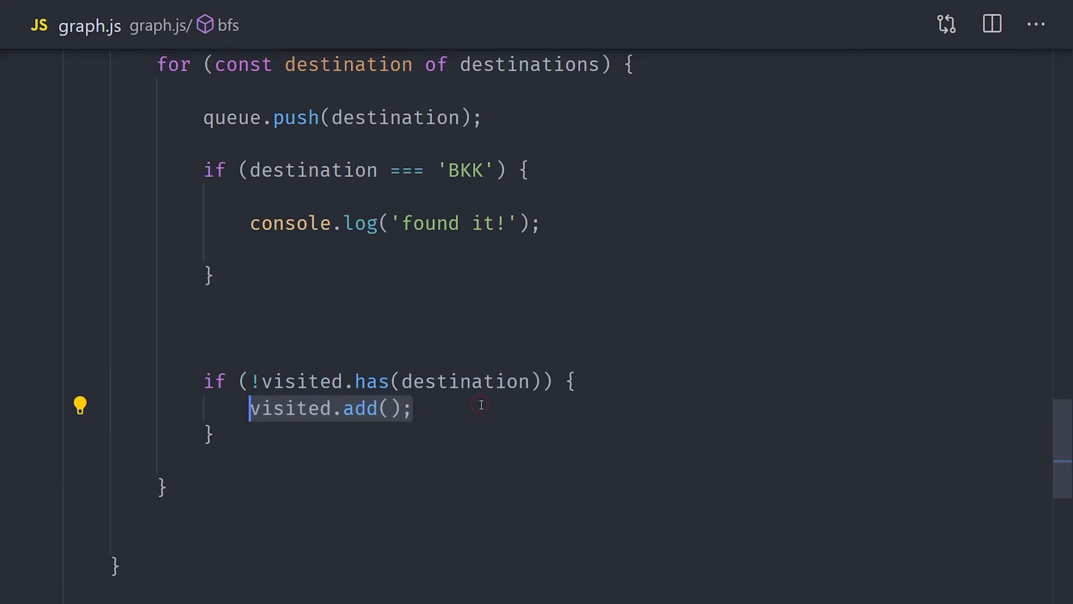
pyautogui.write('destination')
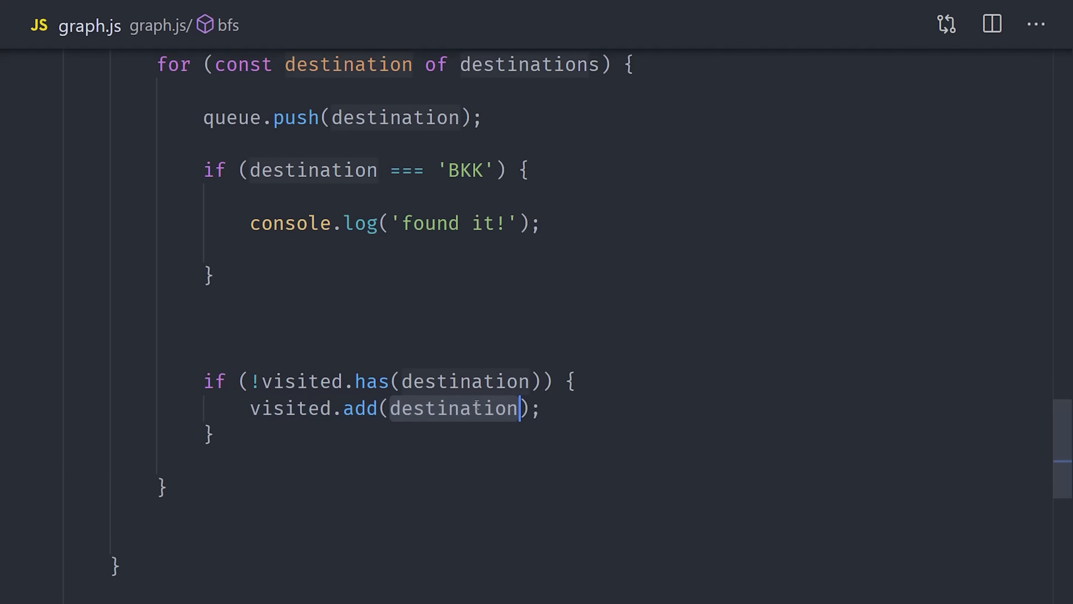
pyautogui.moveTo(452, 408)
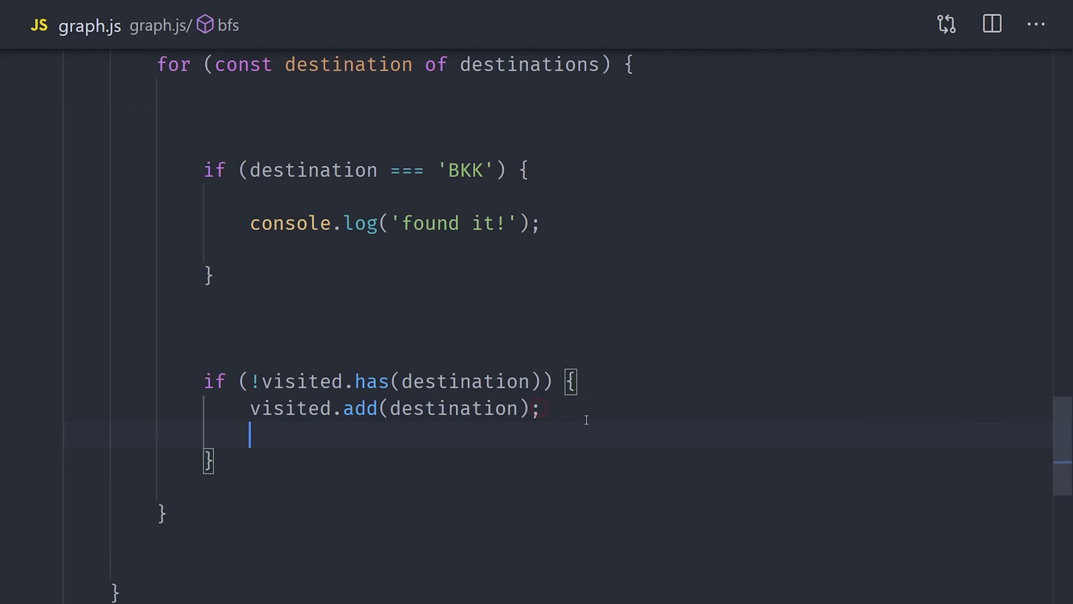
pyautogui.write('queue.push(destination);')
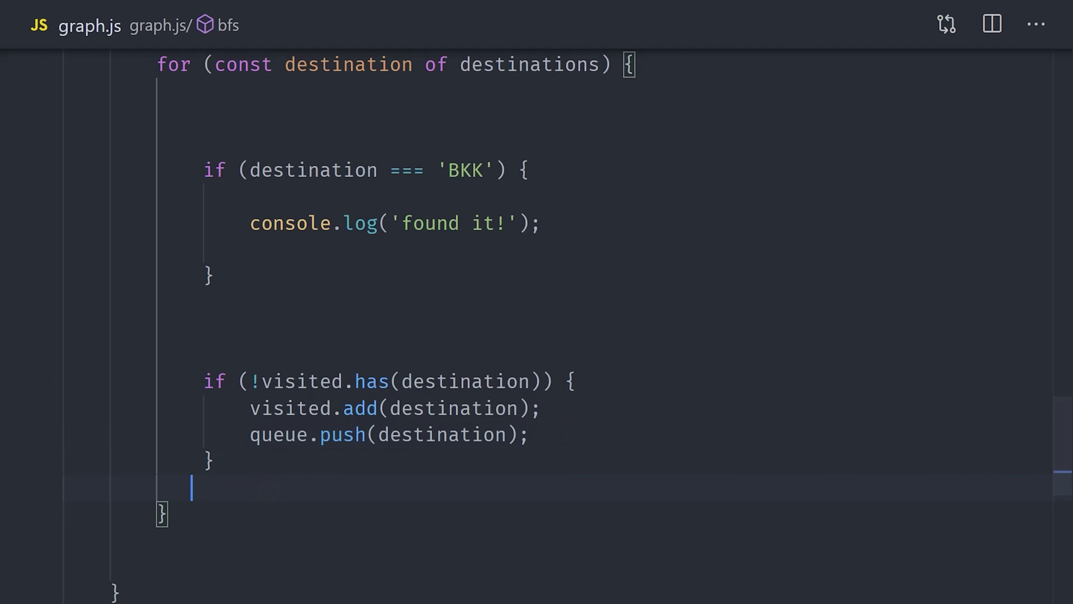
# Step: Scroll down to review the bfs output and the new dfs stub
pyautogui.scroll(-3)
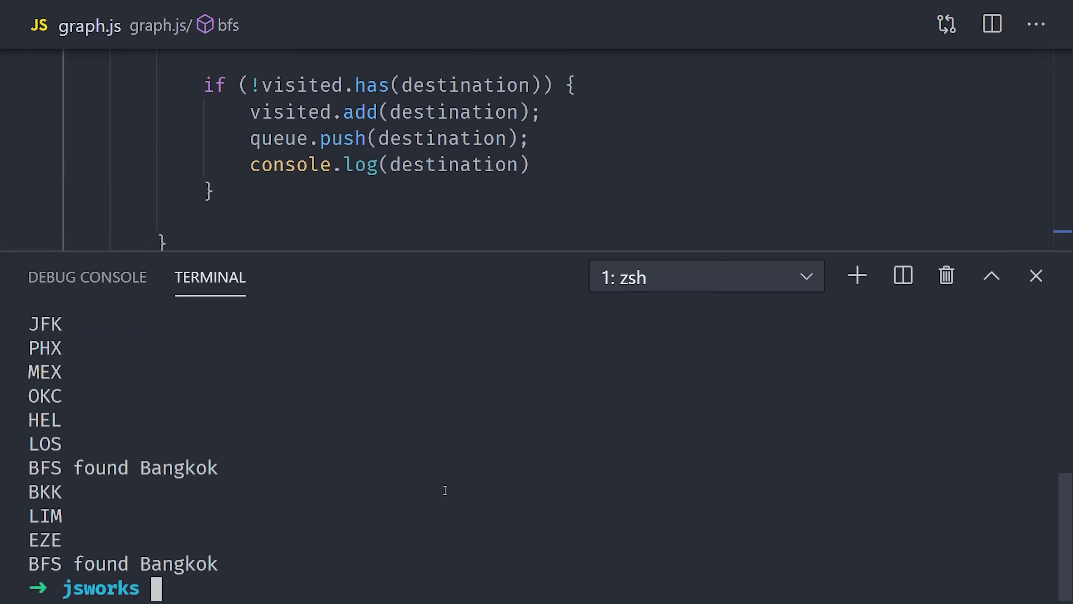
pyautogui.moveTo(446, 248)
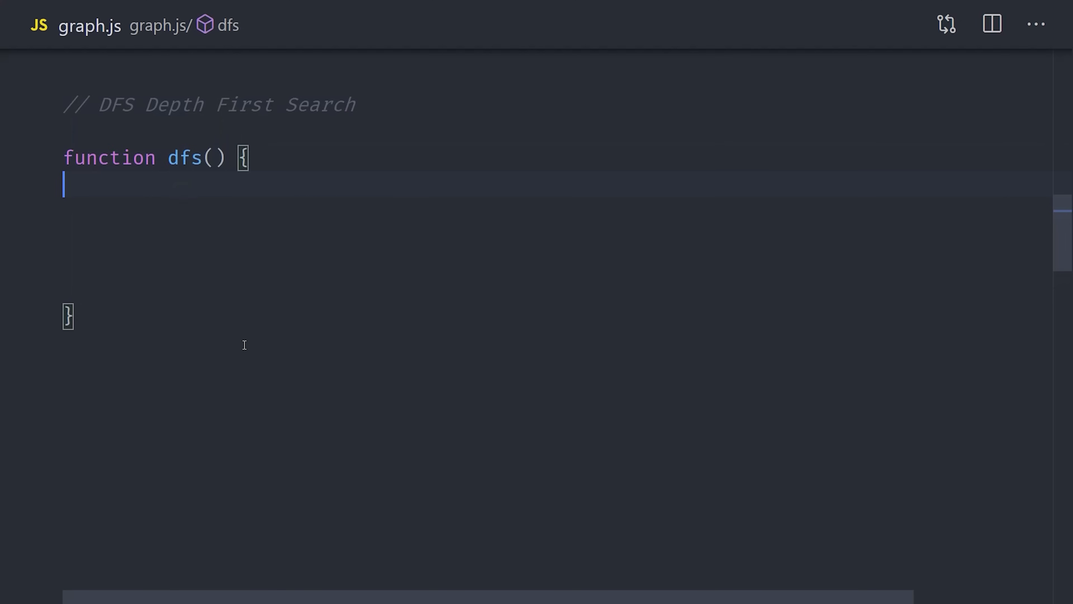
# Step: Give dfs parameters start and visited = new Set(), log start, and return once BKK is found
pyautogui.write('start, visited')
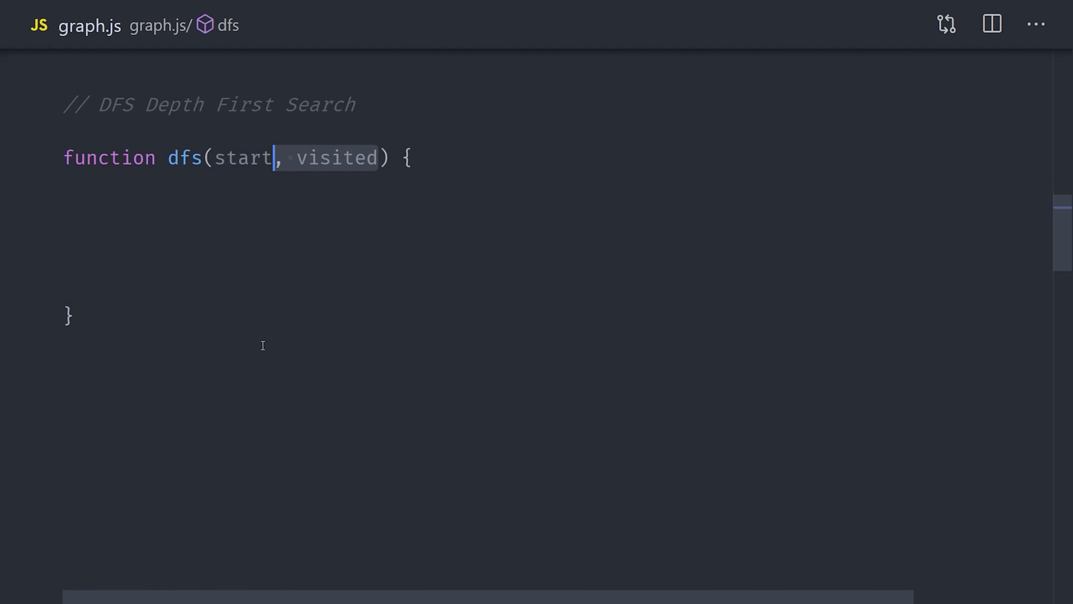
pyautogui.write('= new Set()')
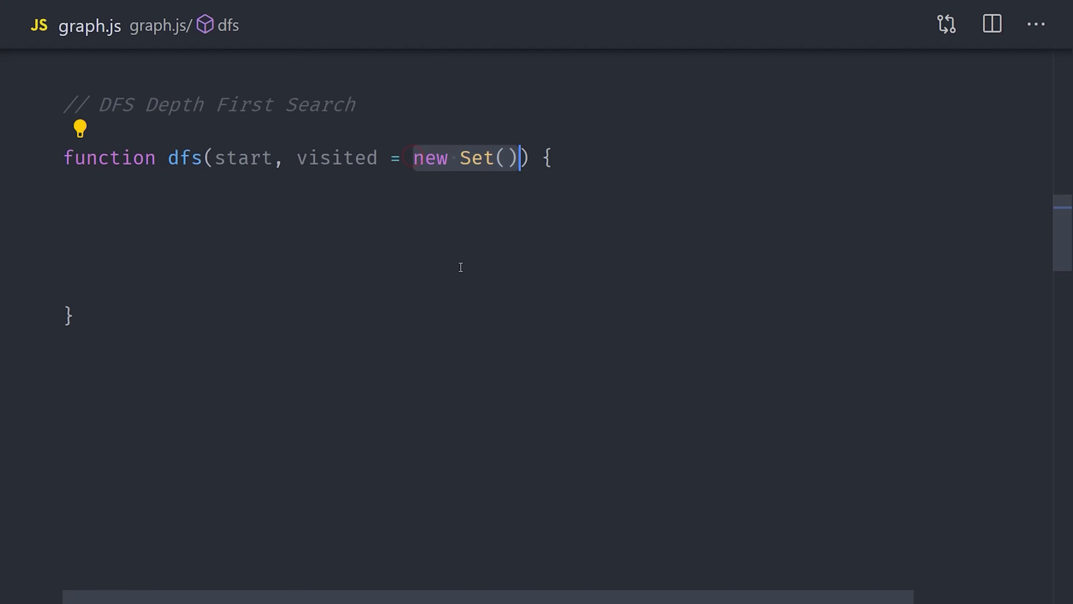
pyautogui.write('console.log(start)')
pyautogui.write('console.log(`DFS found Bangkok in steps')
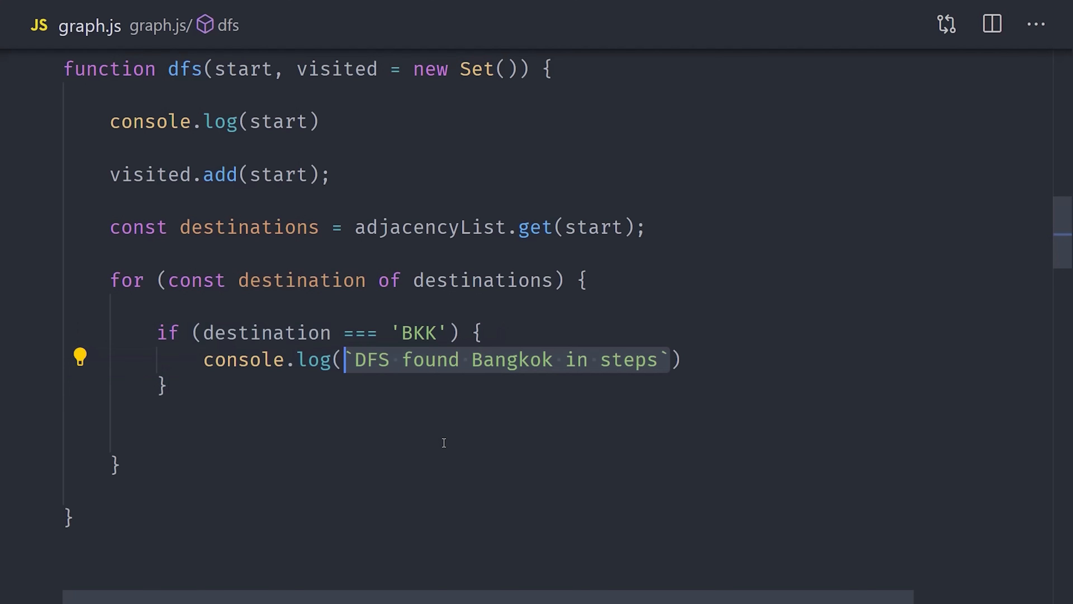
pyautogui.write('return;')
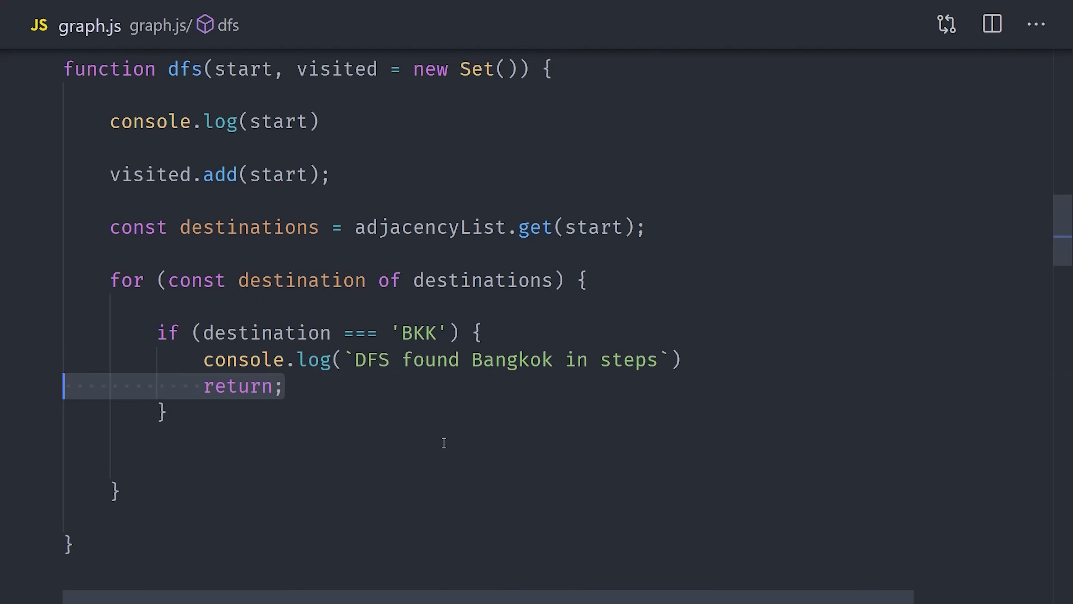
# Step: Recurse with dfs(destination, visited) for each destination not yet in visited
pyautogui.write('if (!visited.has()) {')
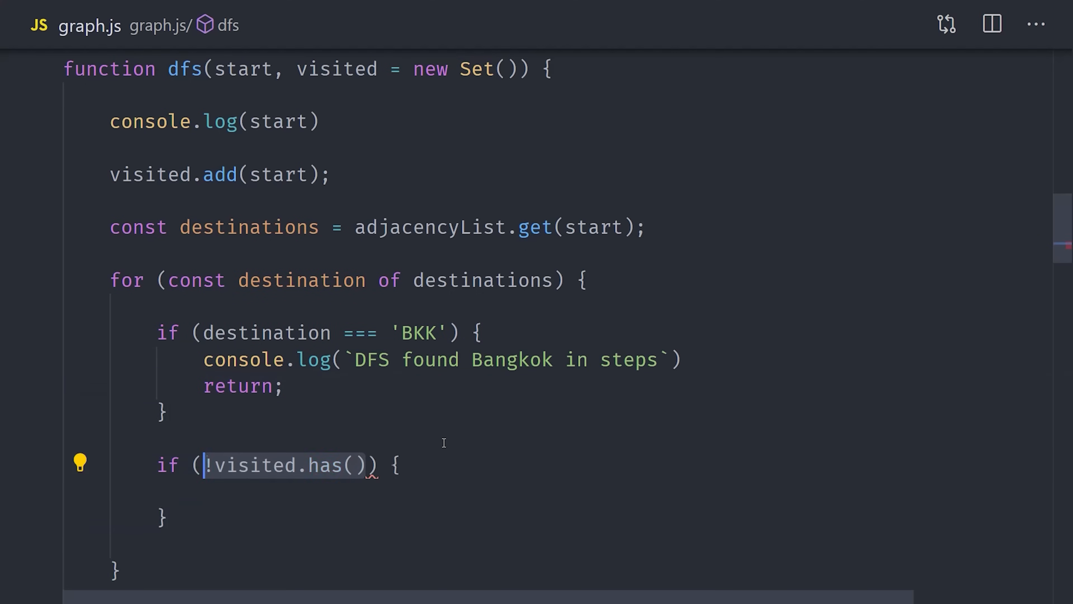
pyautogui.write('destination')
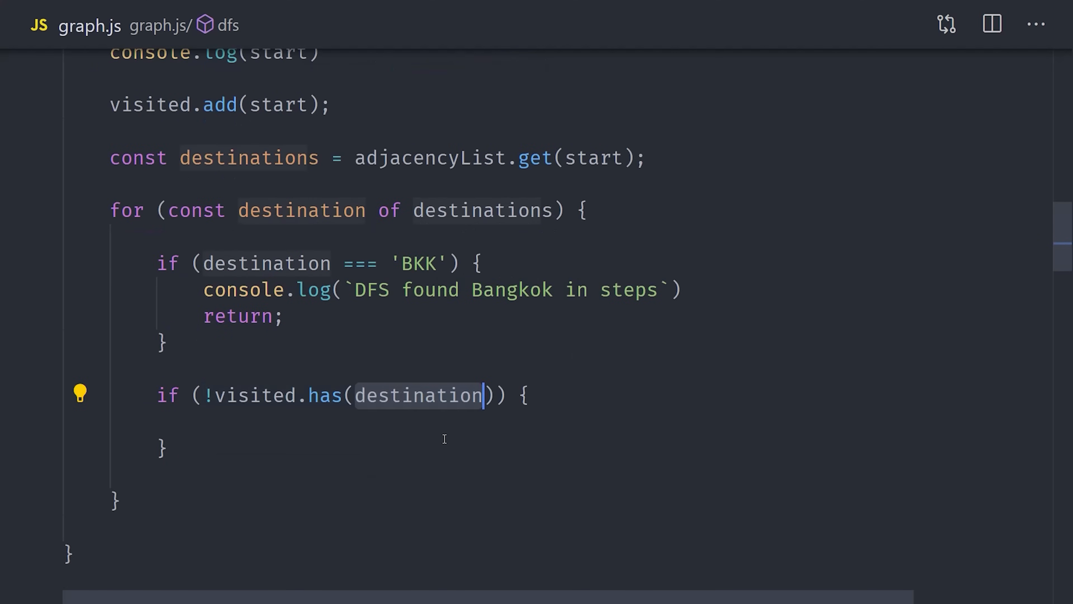
pyautogui.write('dfs(destination);')
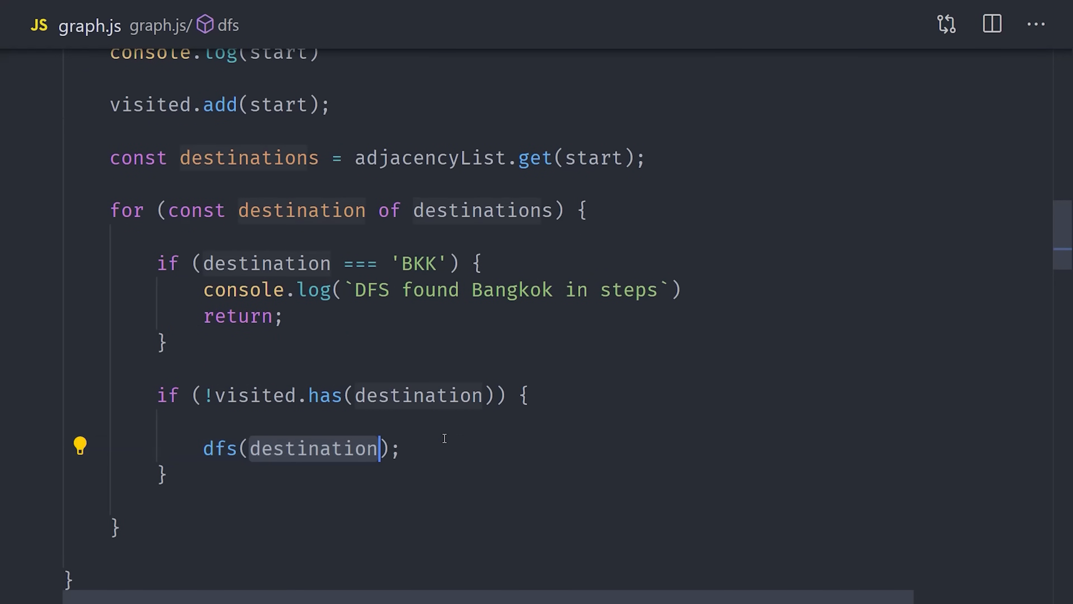
pyautogui.write(', visited')
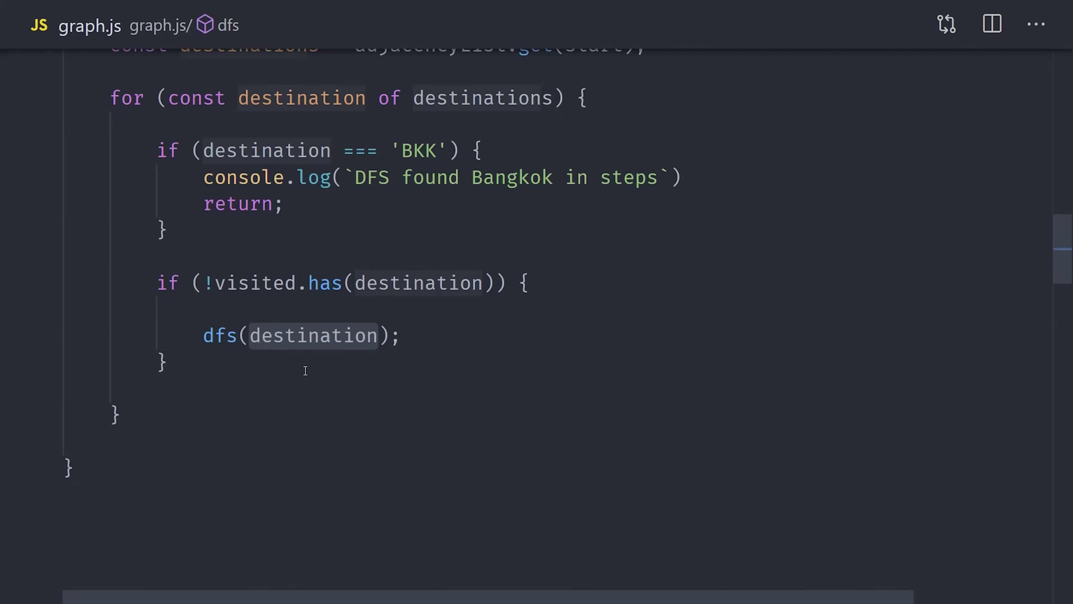
pyautogui.write(', visited')
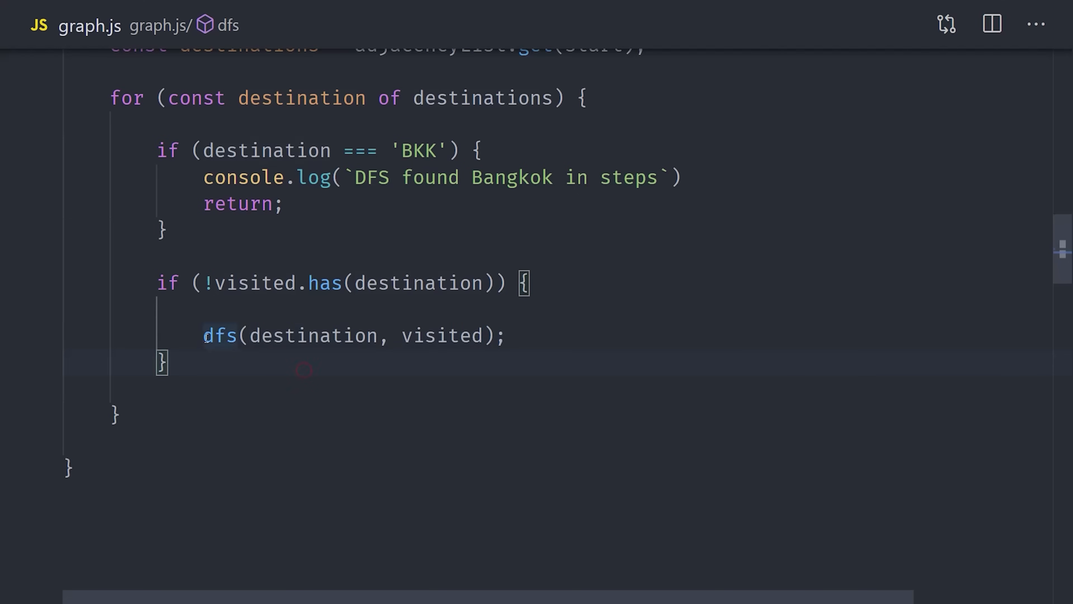